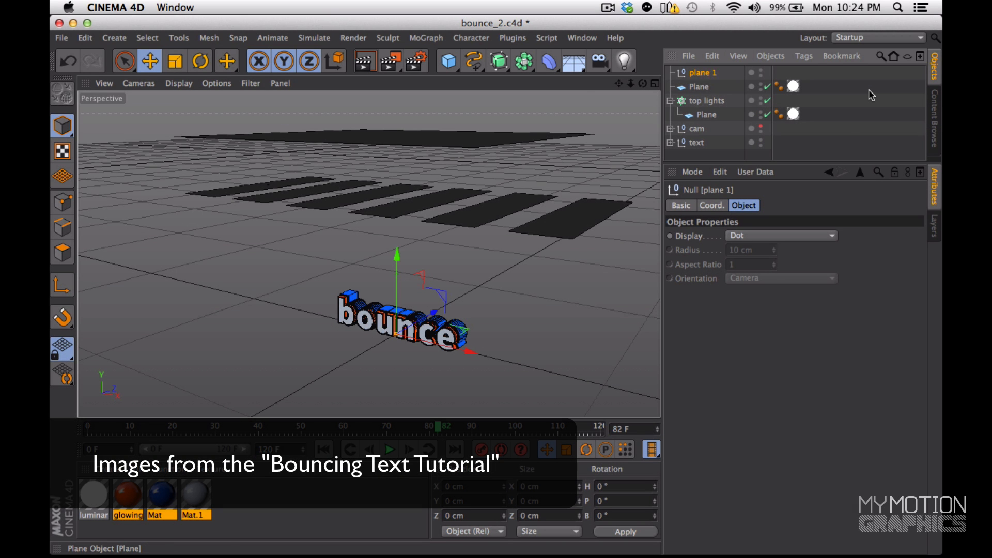
Select the light plane inside plane 1 and tilt it to about 94° over the text.
left_click(706, 86)
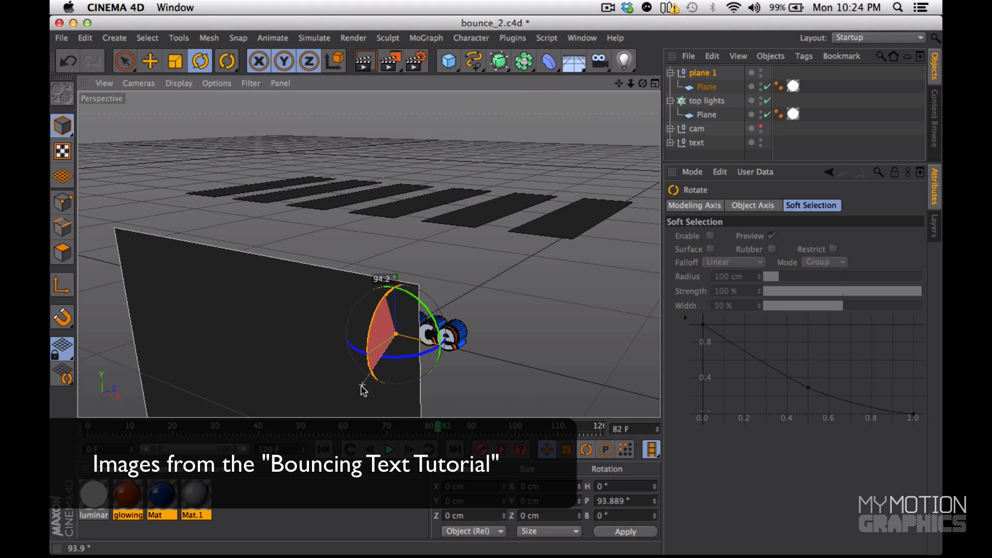
left_click_drag(361, 389, 482, 214)
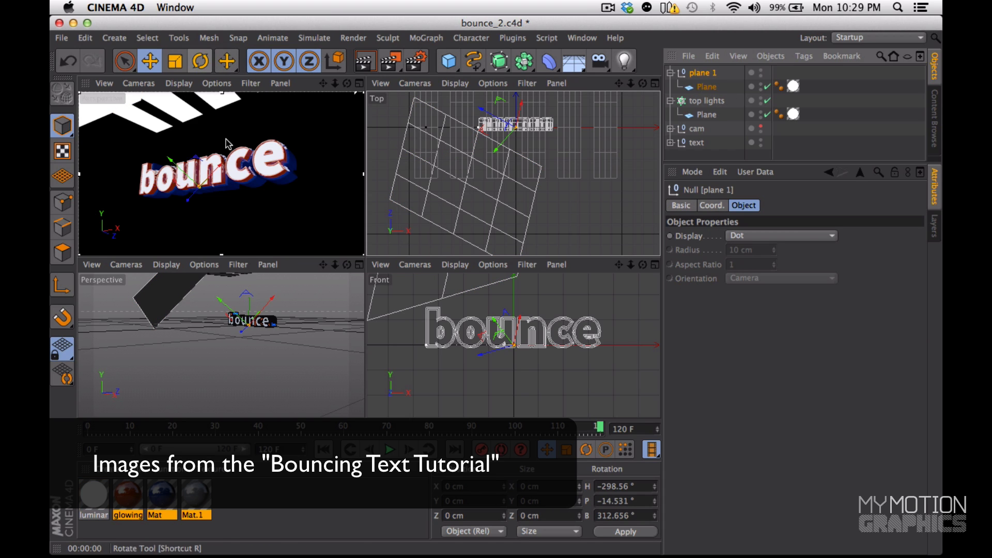
Bank the light plane a few degrees and maximize the Perspective viewport.
left_click(199, 61)
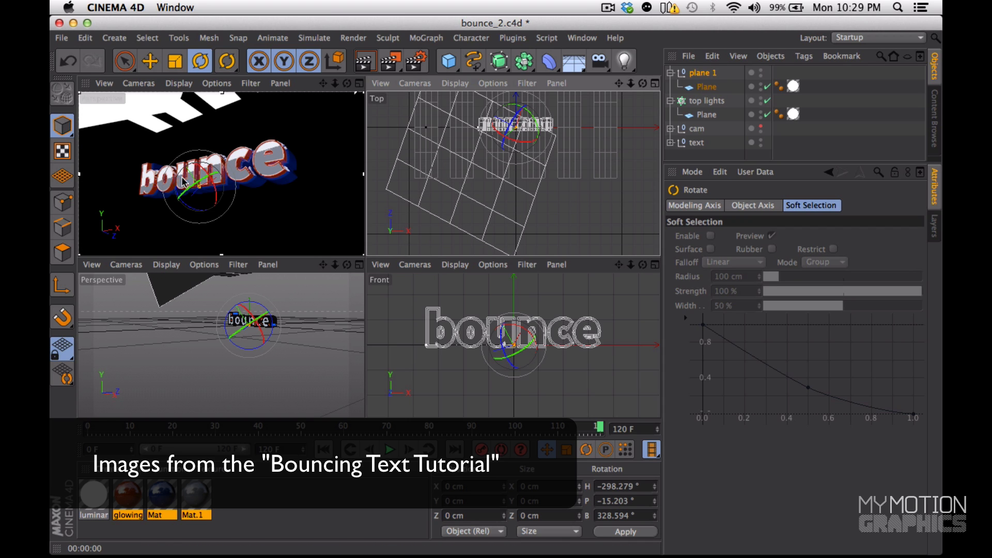
mouse_move(322, 149)
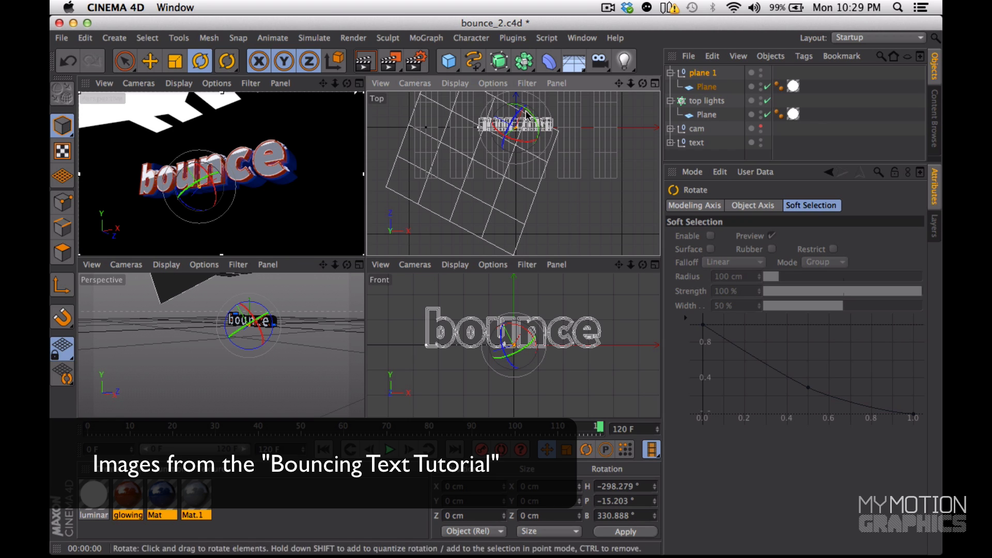
left_click_drag(525, 123, 516, 130)
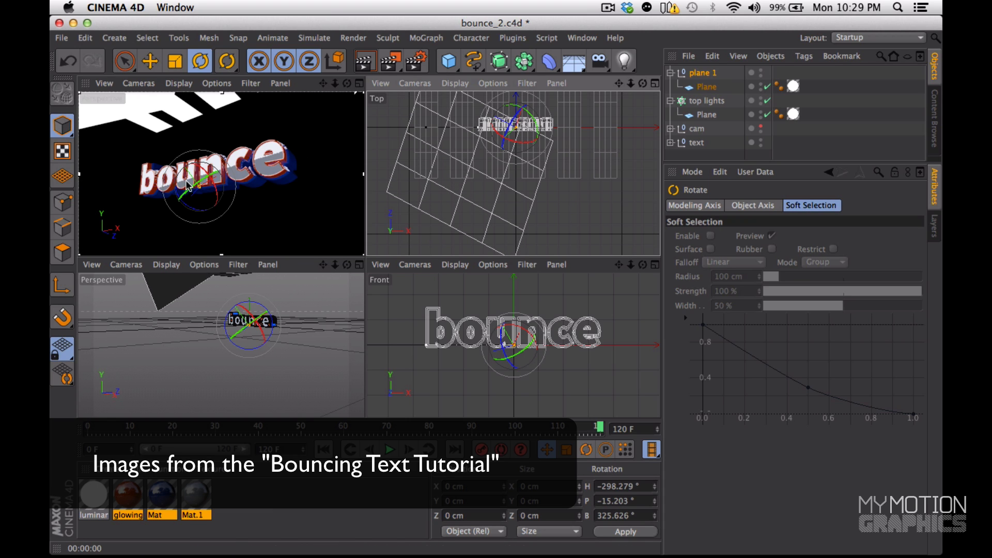
mouse_move(118, 194)
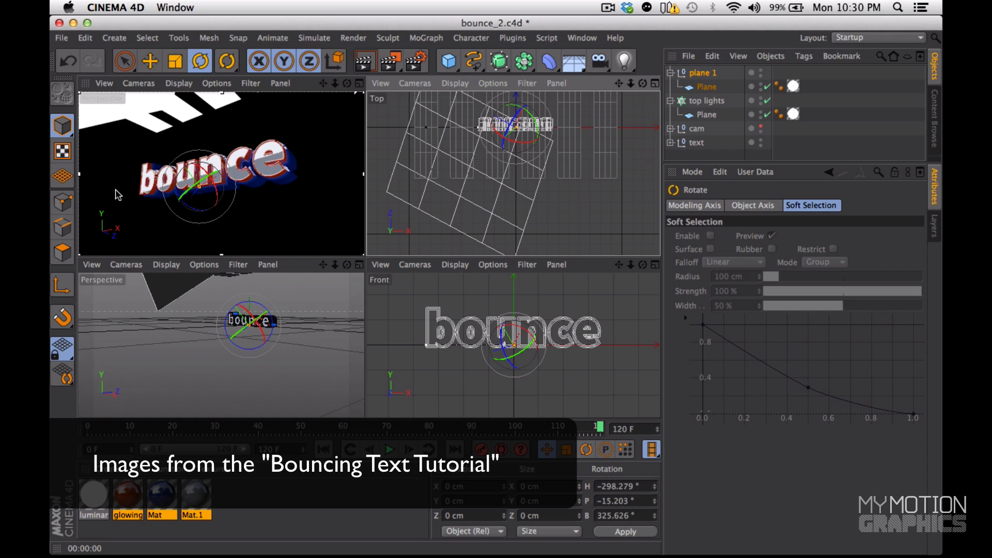
mouse_move(143, 192)
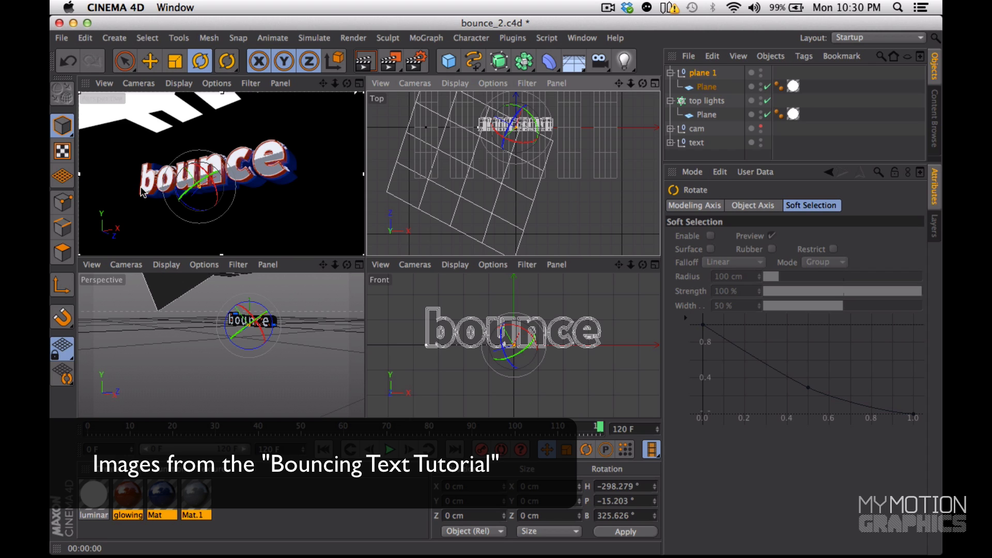
mouse_move(292, 154)
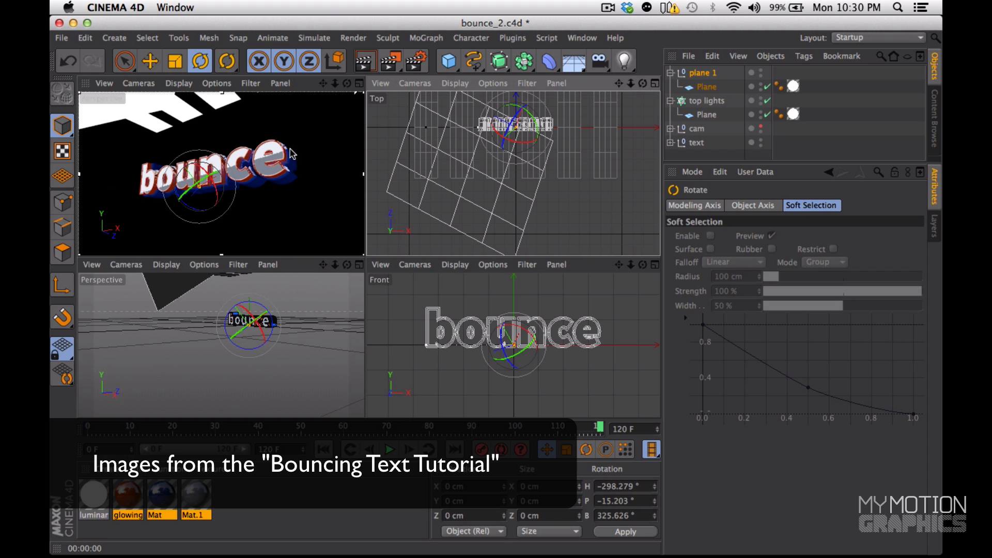
mouse_move(262, 168)
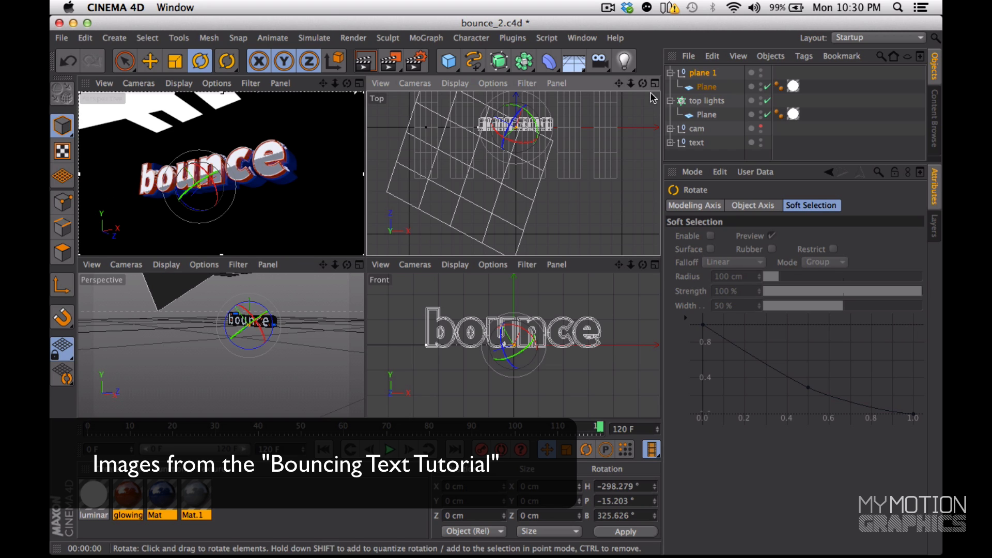
left_click(703, 86)
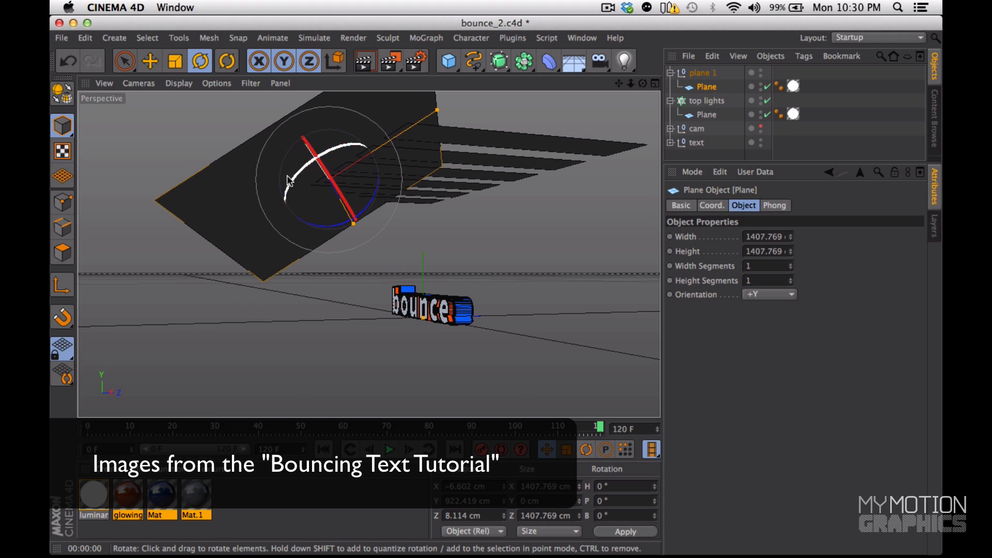
Drag the Rotate handles to swing the light plane further above the bounce text.
left_click_drag(291, 183, 355, 142)
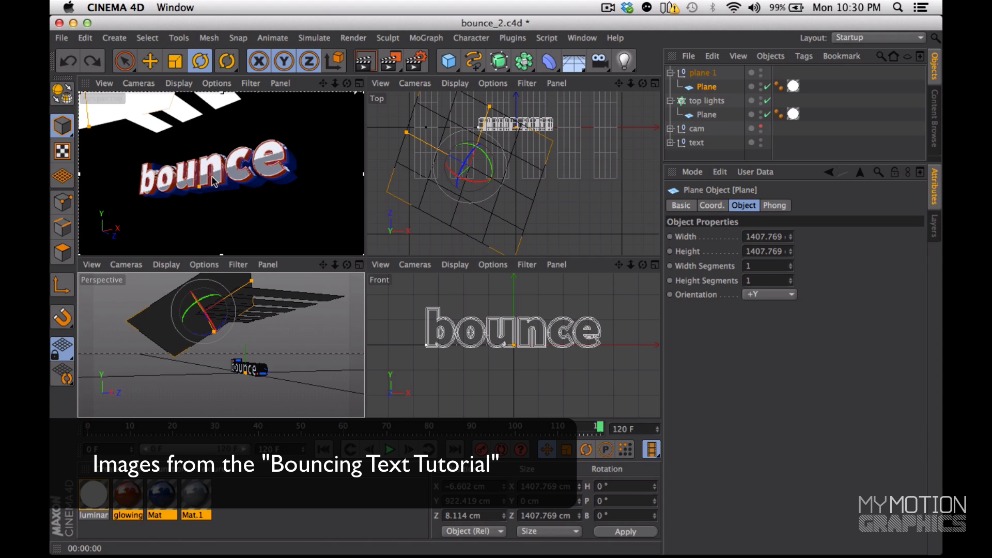
mouse_move(281, 154)
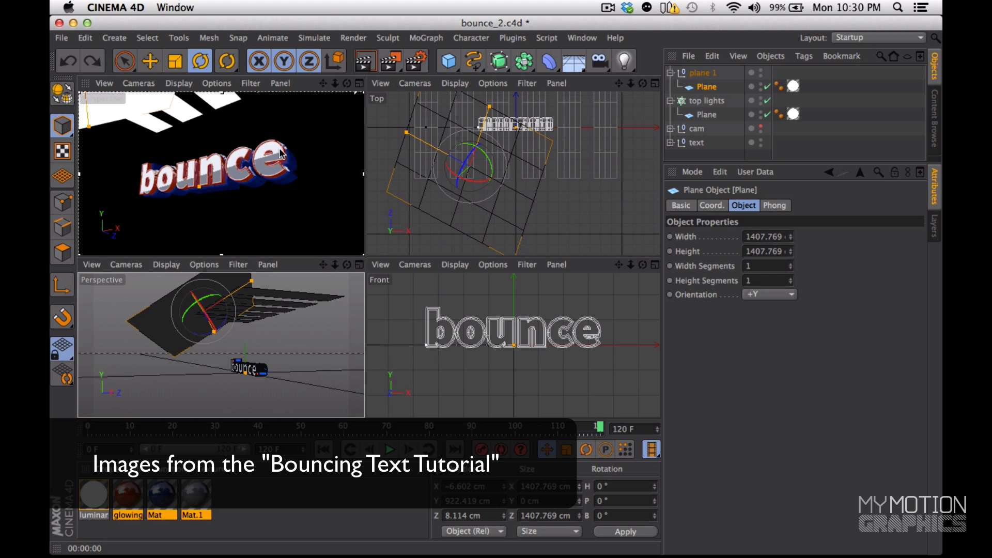
left_click_drag(224, 304, 209, 301)
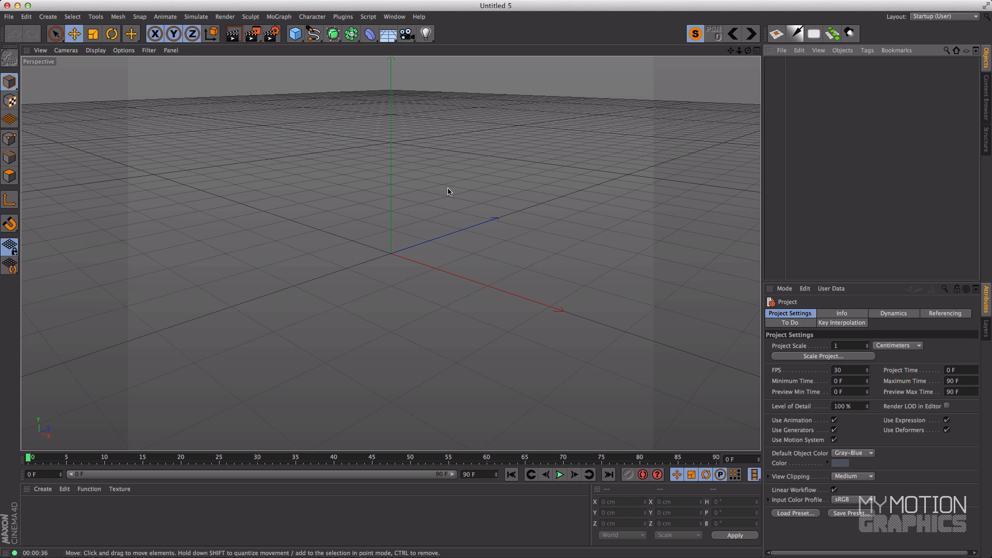
mouse_move(990, 112)
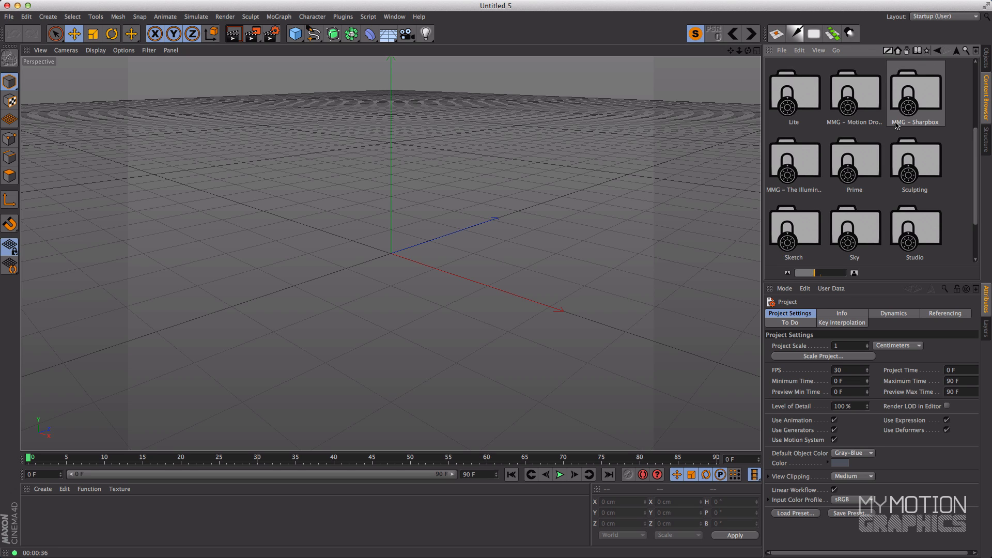
Load the MMG - Sharpbox preset from the Content Browser into the new project.
double_click(914, 92)
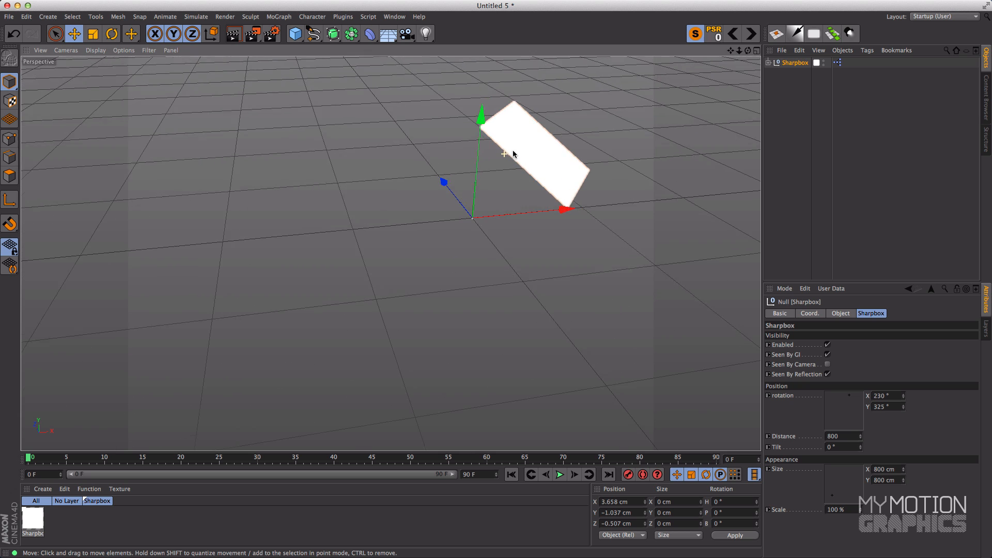
Add a Sphere primitive and move the view closer to it.
left_click(294, 35)
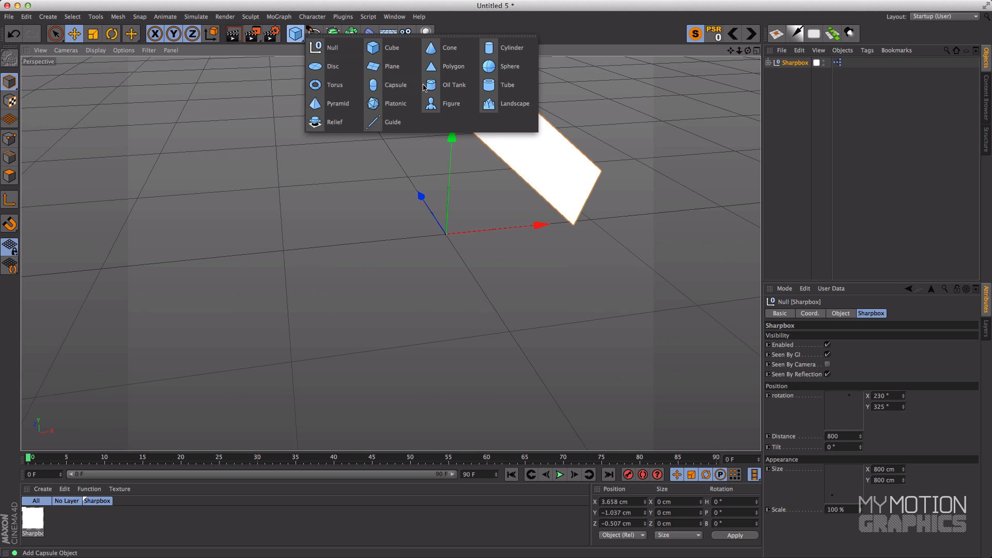
left_click(510, 66)
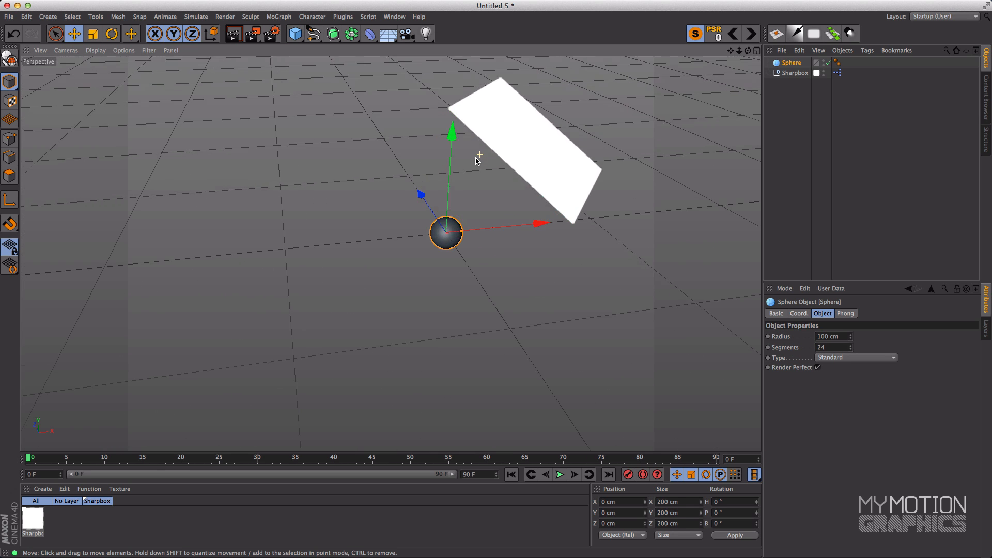
left_click_drag(475, 160, 414, 144)
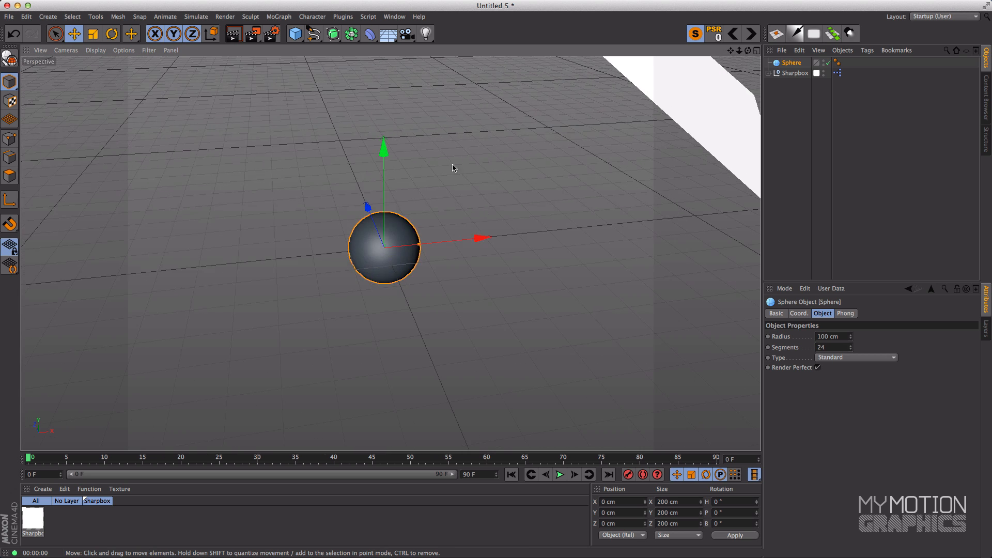
Create a material with Reflection on at 50% brightness and apply it to the sphere.
left_click(66, 500)
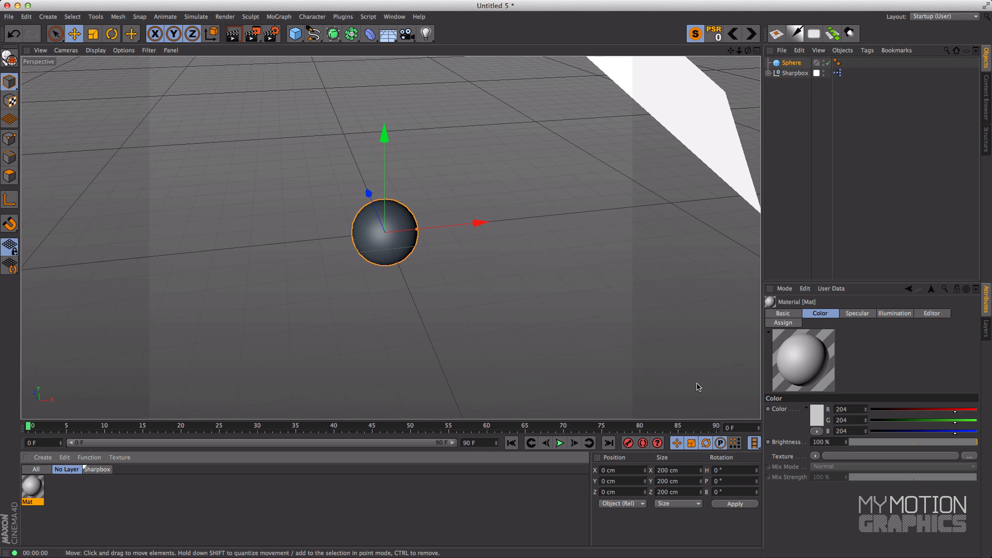
left_click(782, 312)
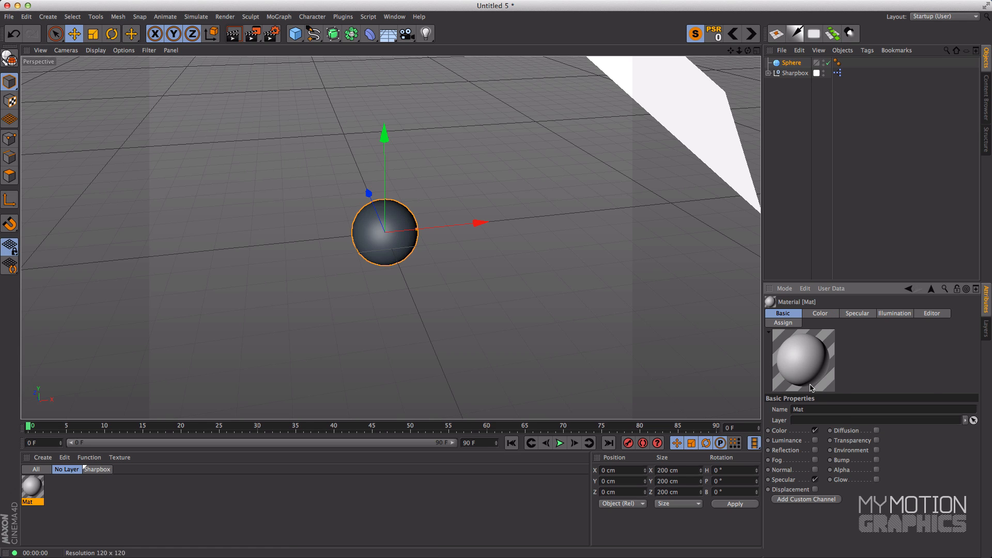
left_click(857, 312)
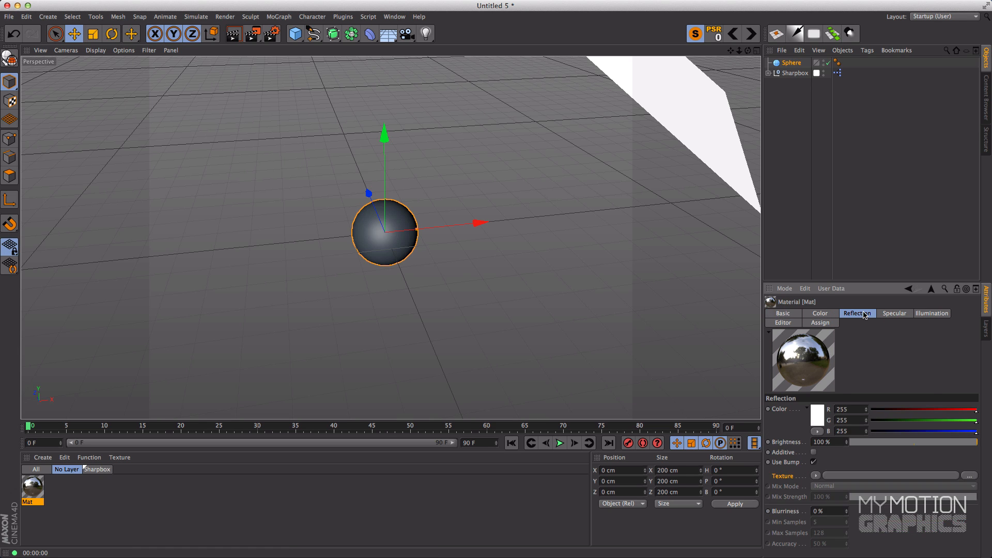
left_click_drag(974, 442, 925, 442)
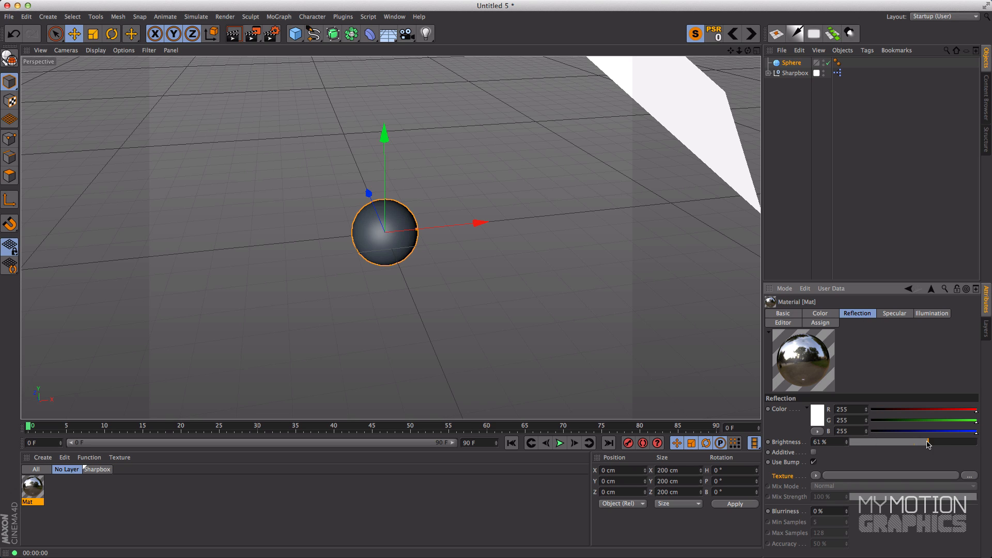
left_click_drag(927, 442, 911, 442)
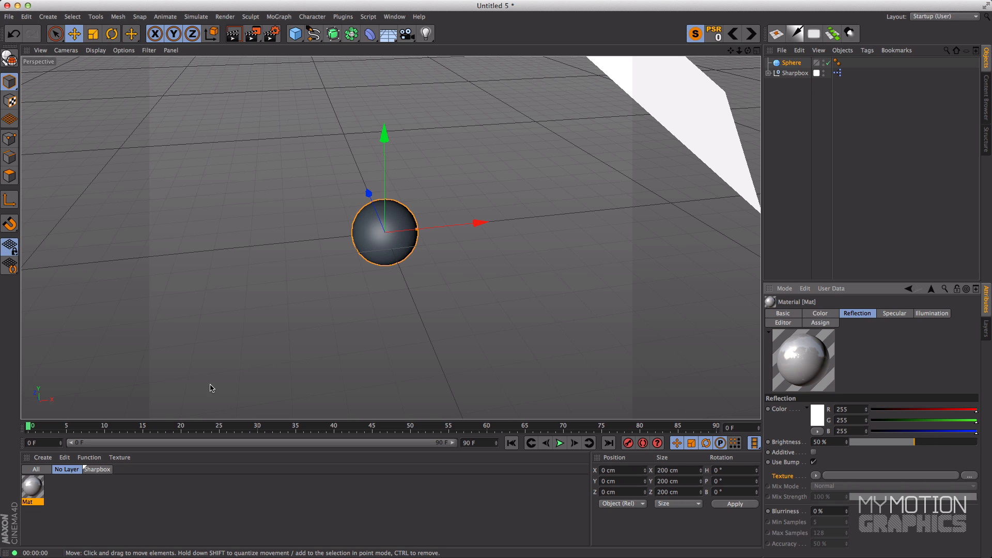
left_click_drag(911, 442, 930, 441)
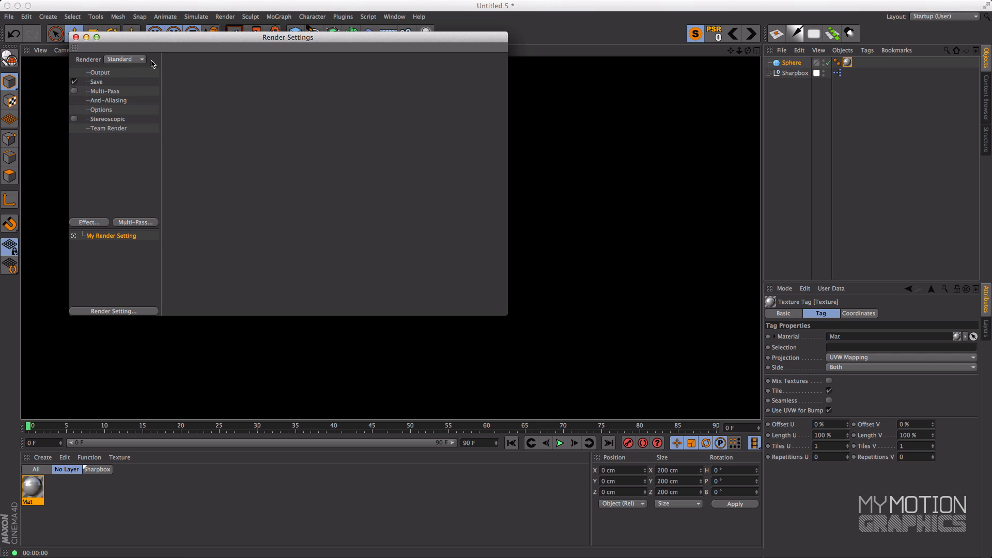
Render the view to show the Sharpbox as a bright square highlight on the sphere.
left_click(108, 100)
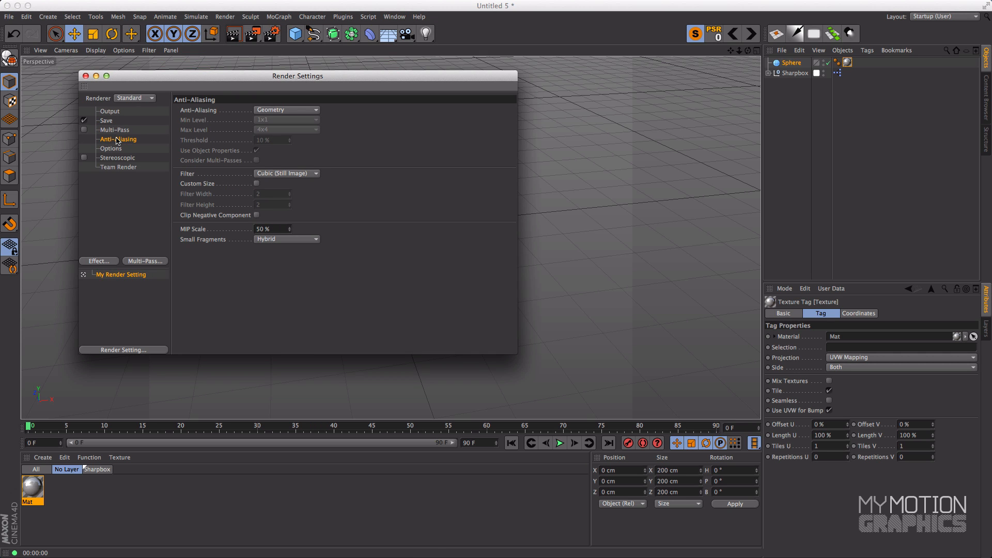
left_click(285, 110)
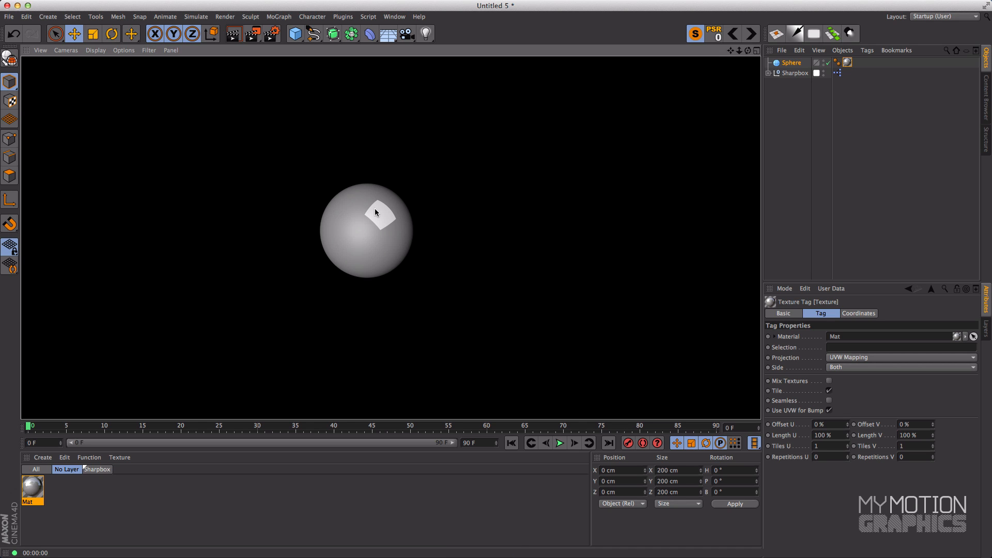
mouse_move(375, 226)
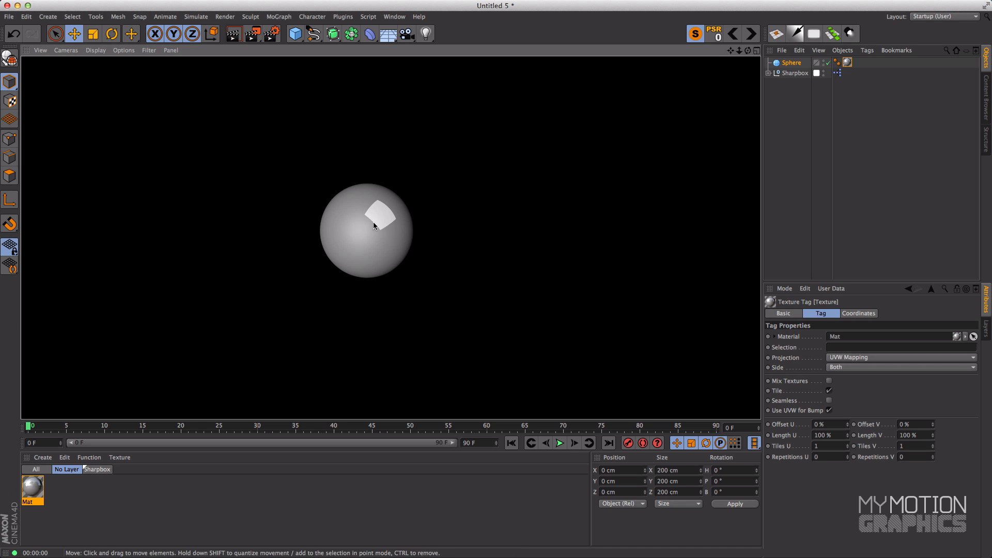
mouse_move(392, 228)
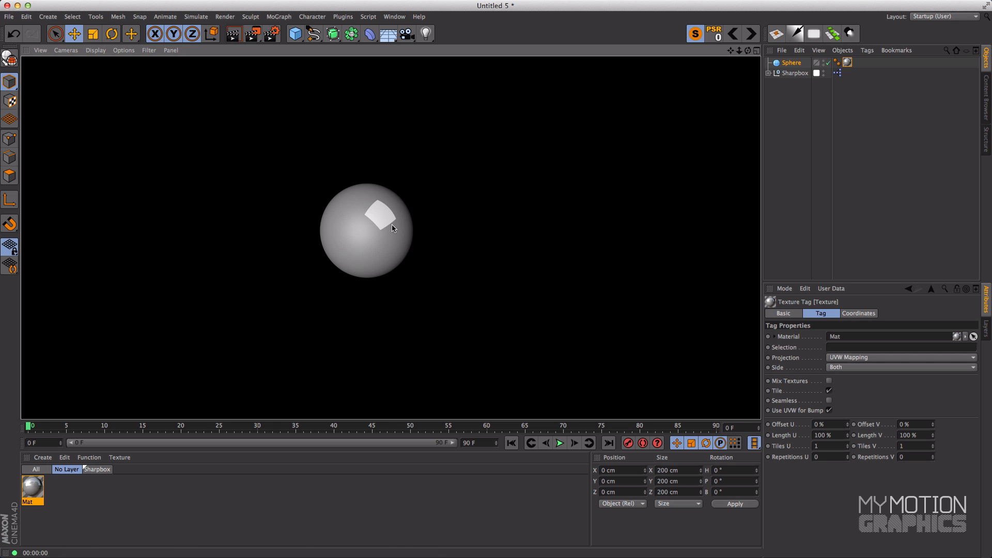
mouse_move(454, 200)
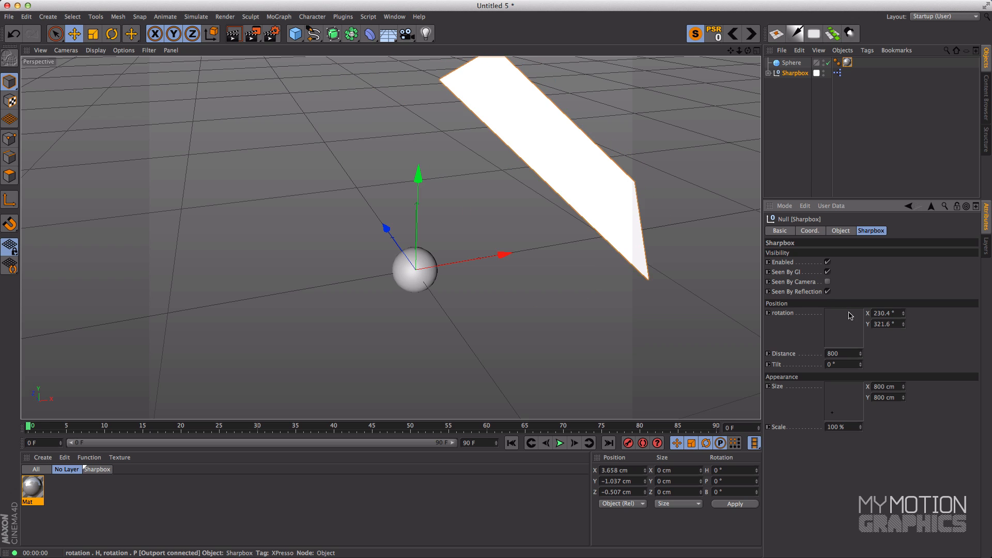
Start an Interactive Render Region and adjust the Sharpbox tilt for a larger reflection.
left_click(252, 33)
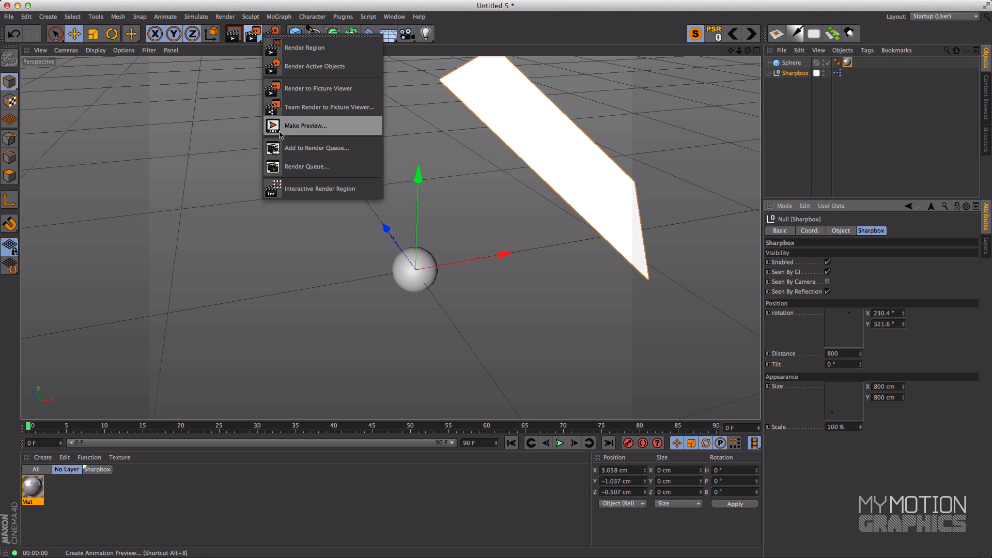
left_click(305, 47)
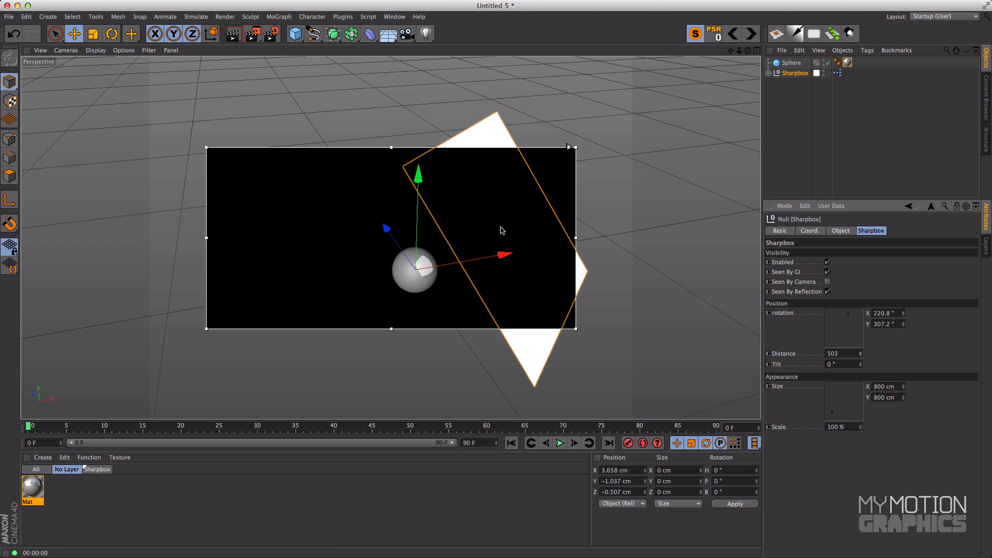
mouse_move(422, 279)
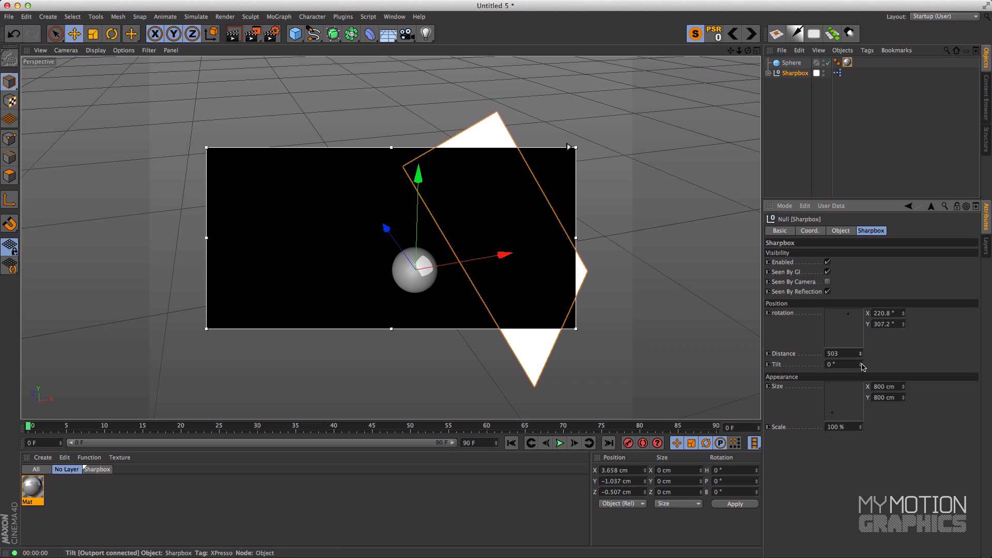
left_click_drag(842, 364, 864, 364)
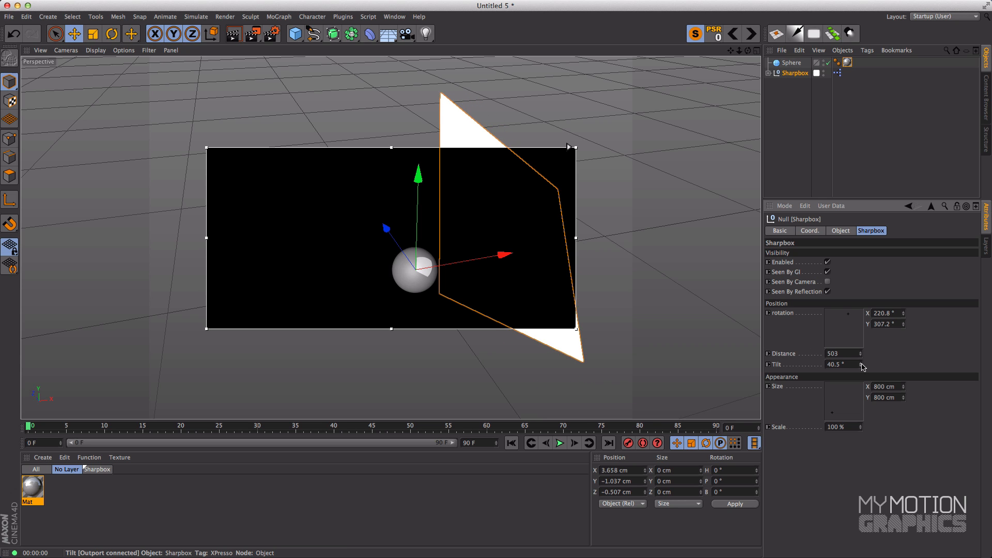
left_click_drag(842, 364, 860, 361)
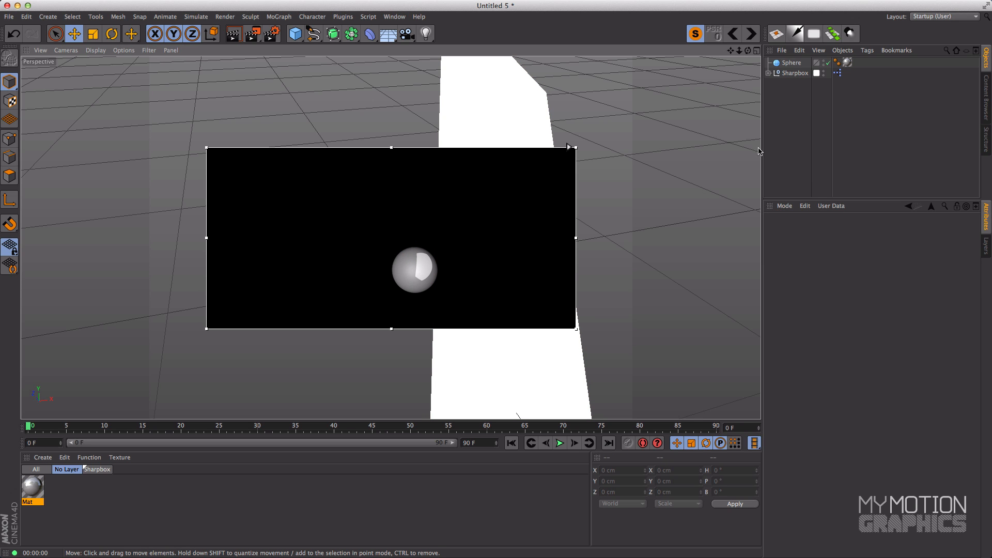
left_click(792, 73)
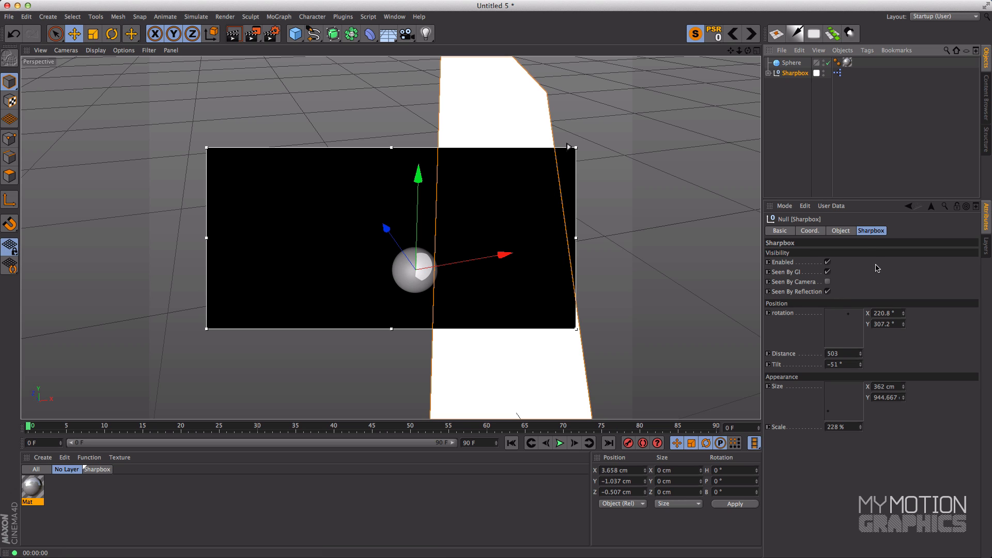
mouse_move(812, 258)
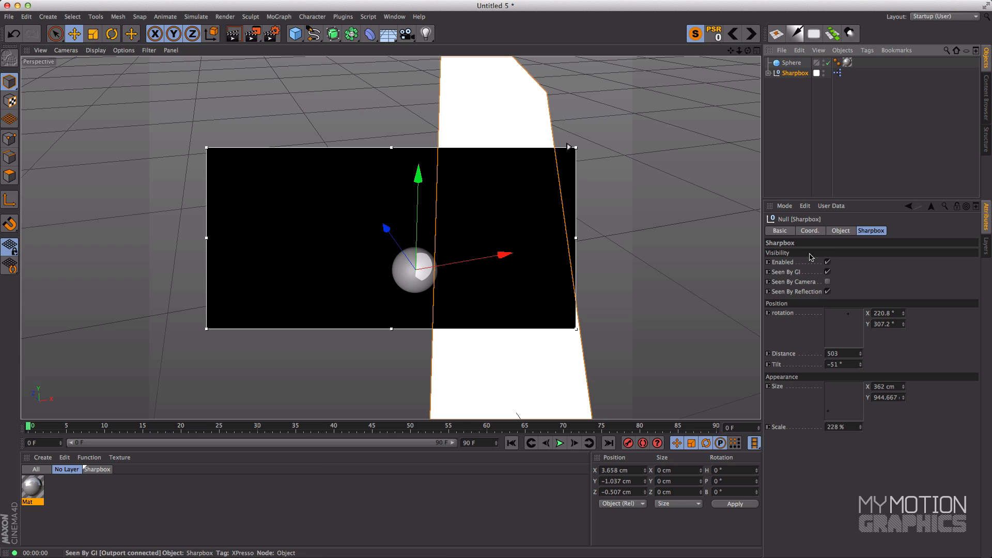
left_click(795, 282)
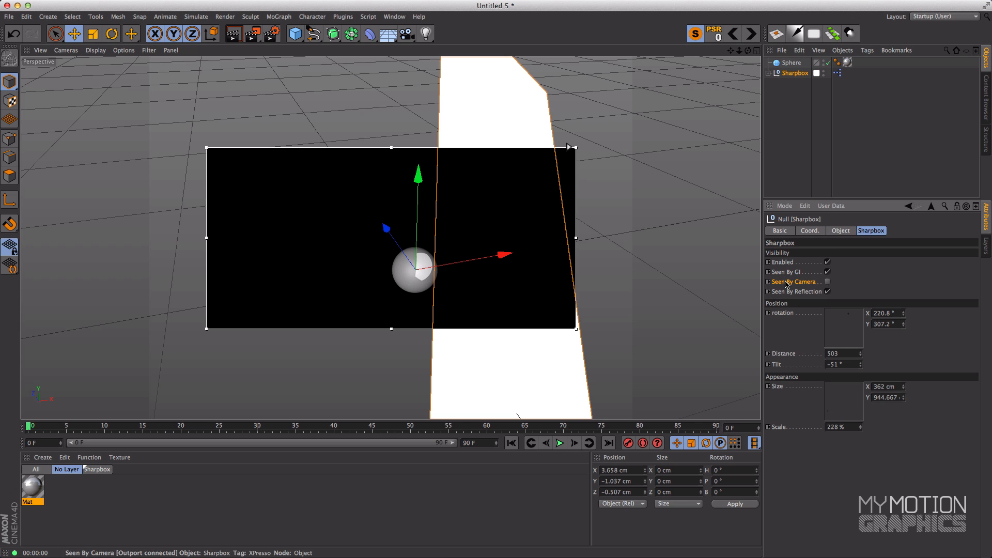
left_click(826, 281)
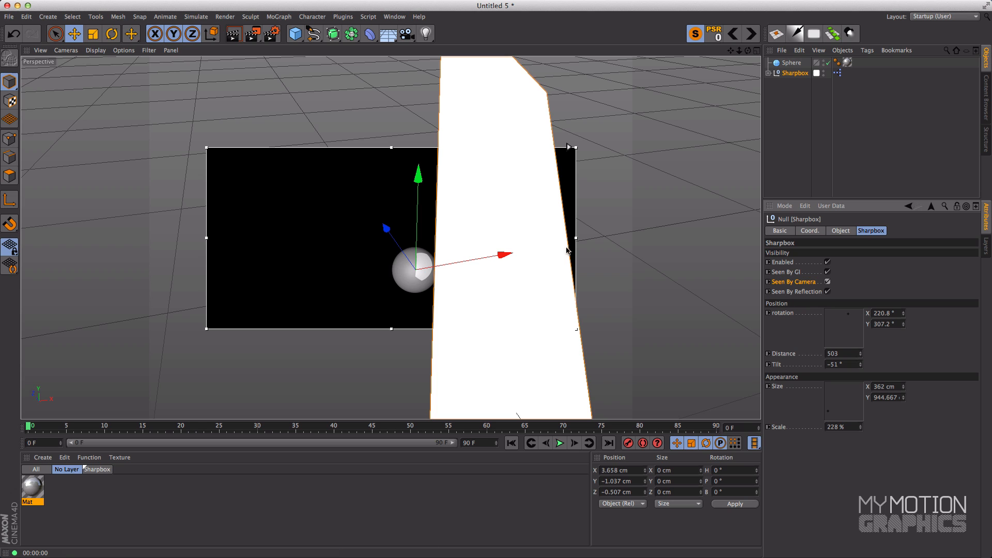
mouse_move(870, 297)
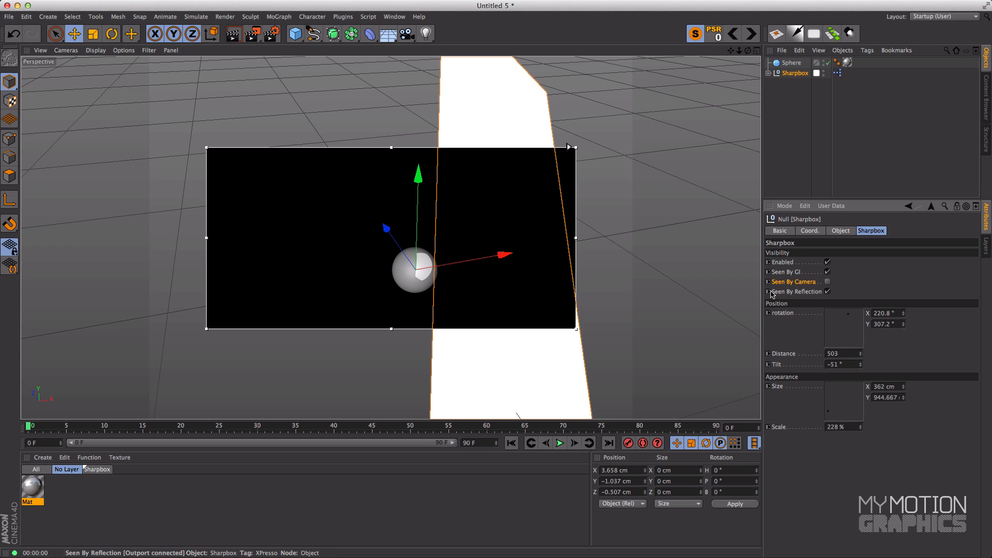
mouse_move(819, 285)
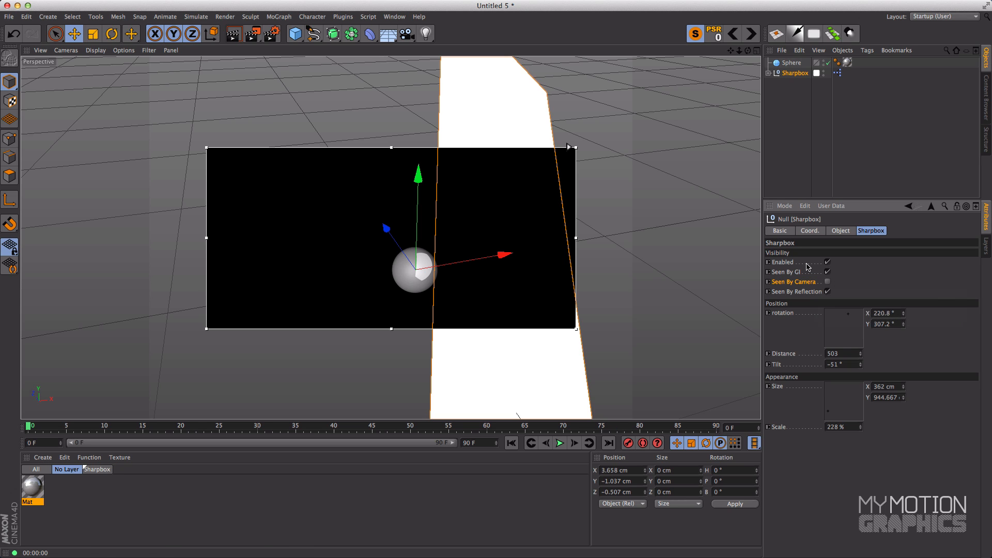
left_click(828, 262)
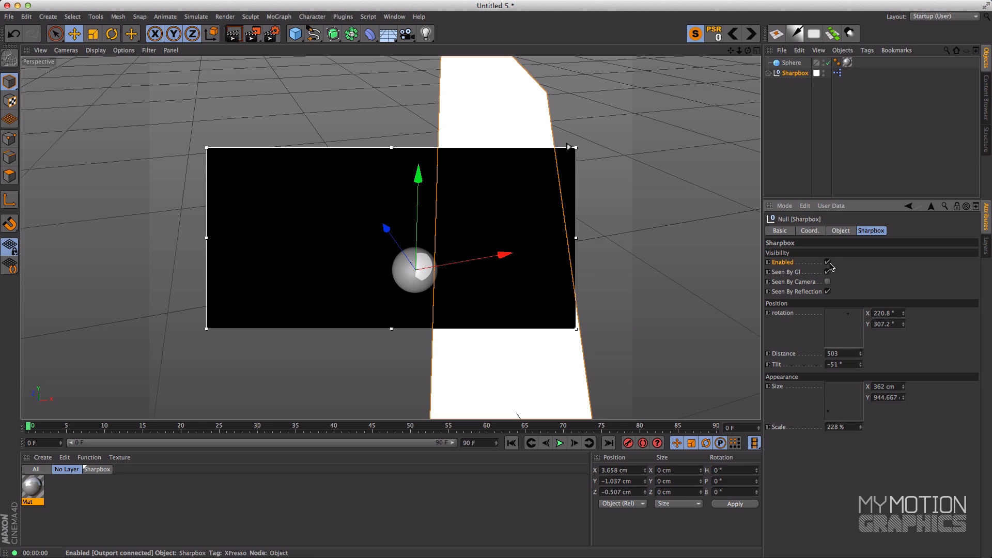
left_click(827, 262)
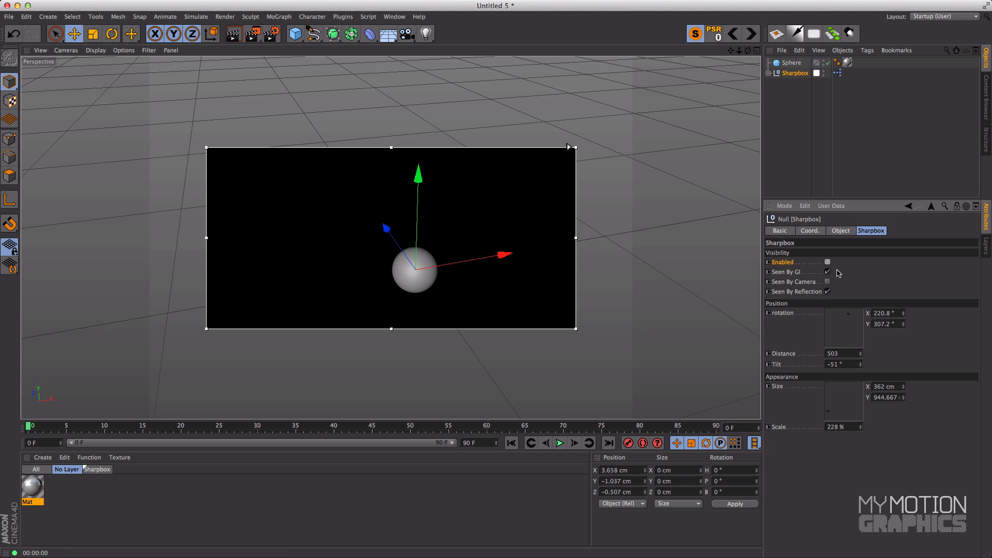
left_click(827, 262)
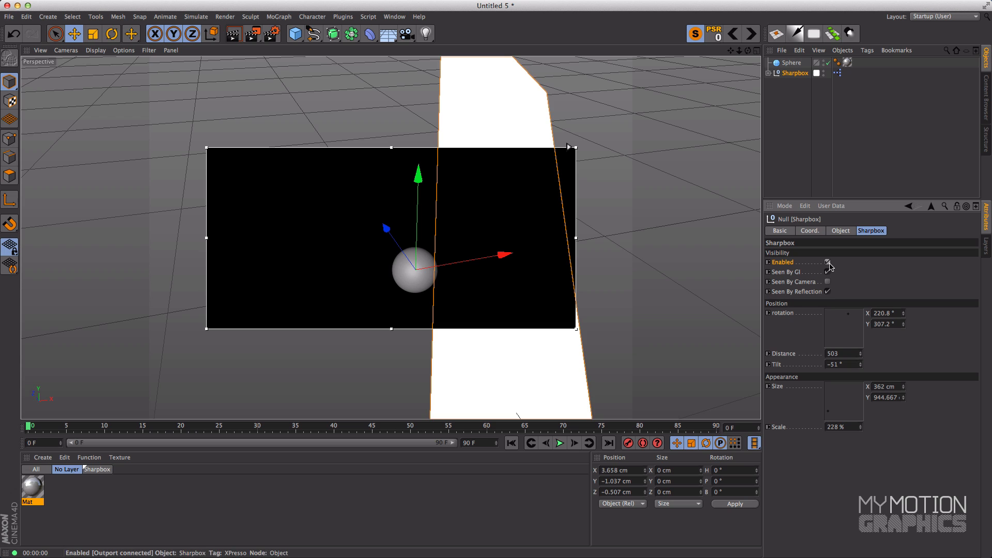
left_click(826, 272)
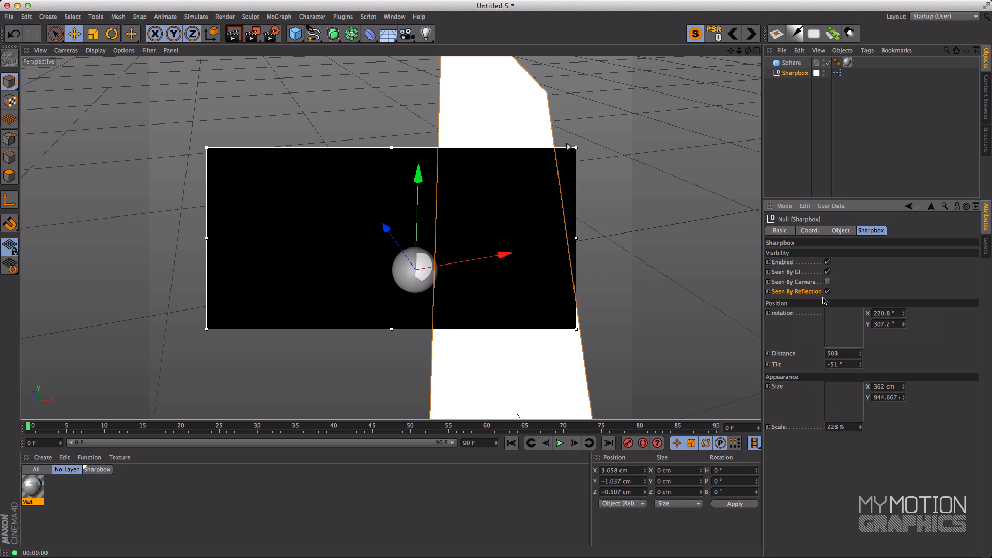
mouse_move(829, 291)
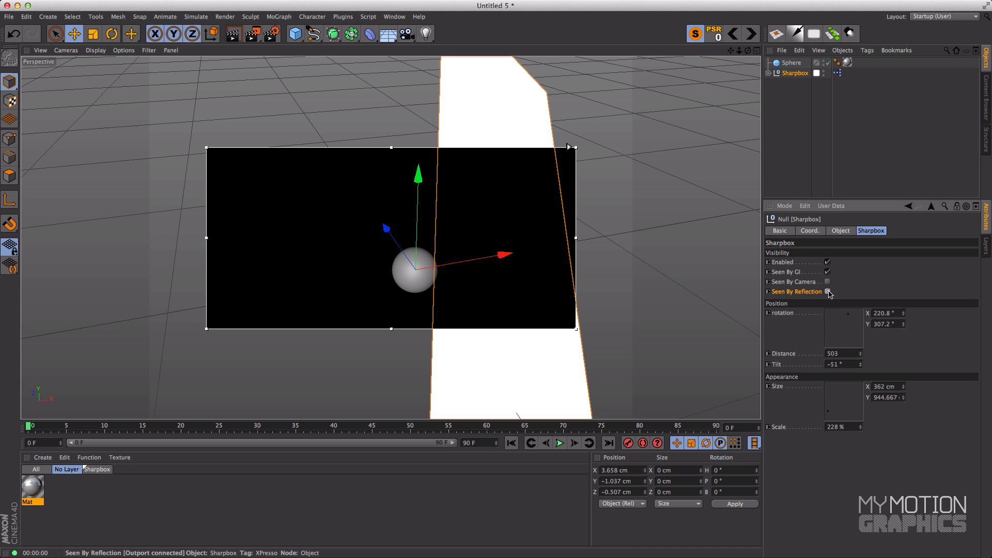
mouse_move(828, 291)
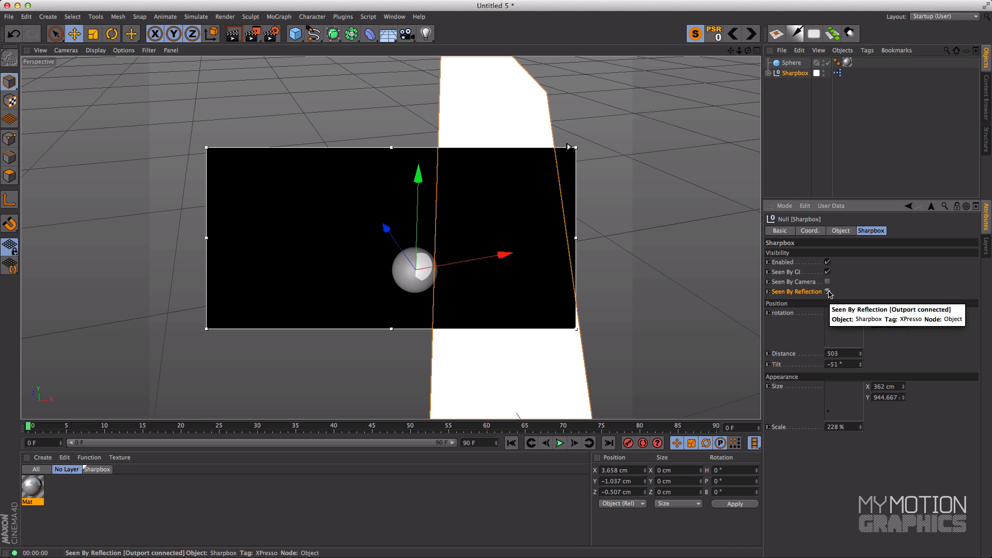
left_click(826, 292)
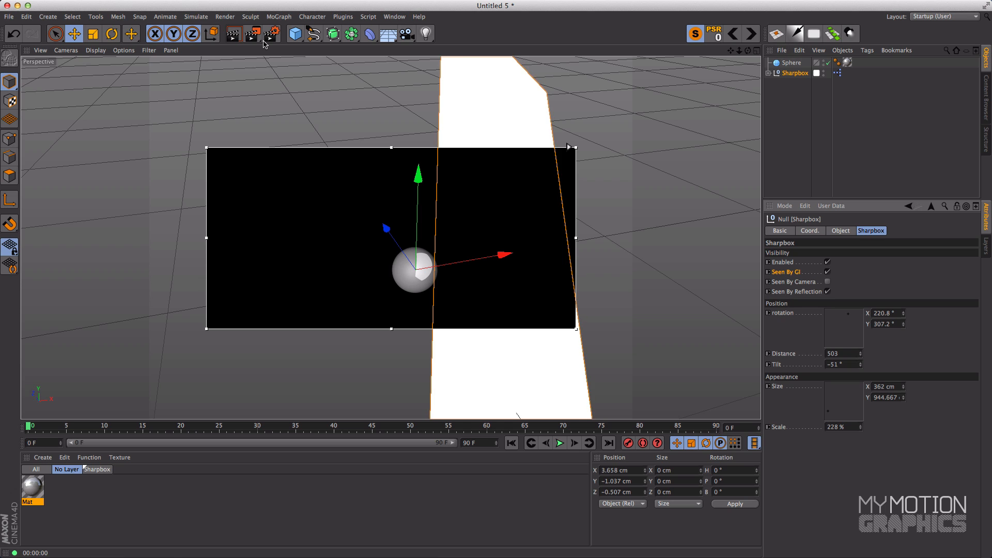
mouse_move(274, 57)
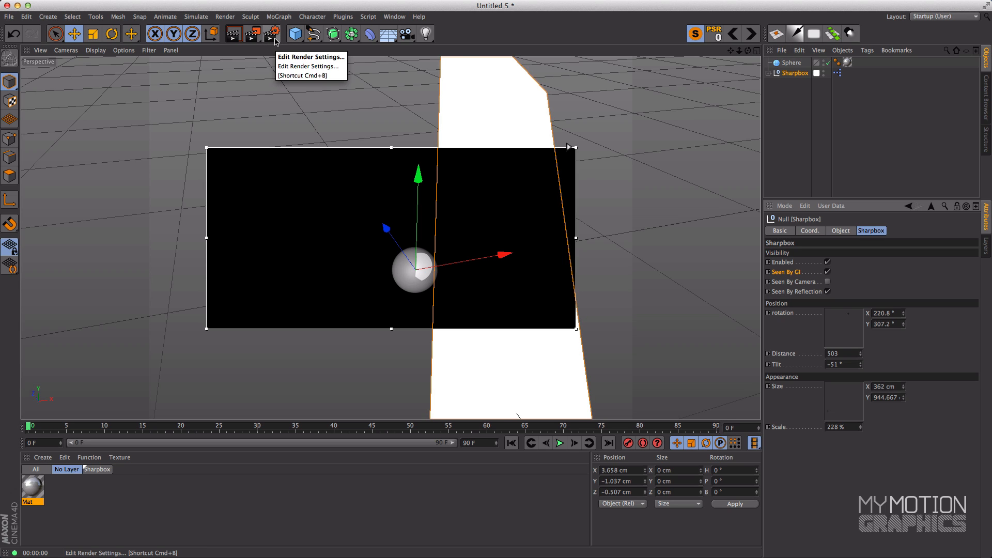
Add Global Illumination as a render effect in Render Settings, then close the window.
left_click(271, 34)
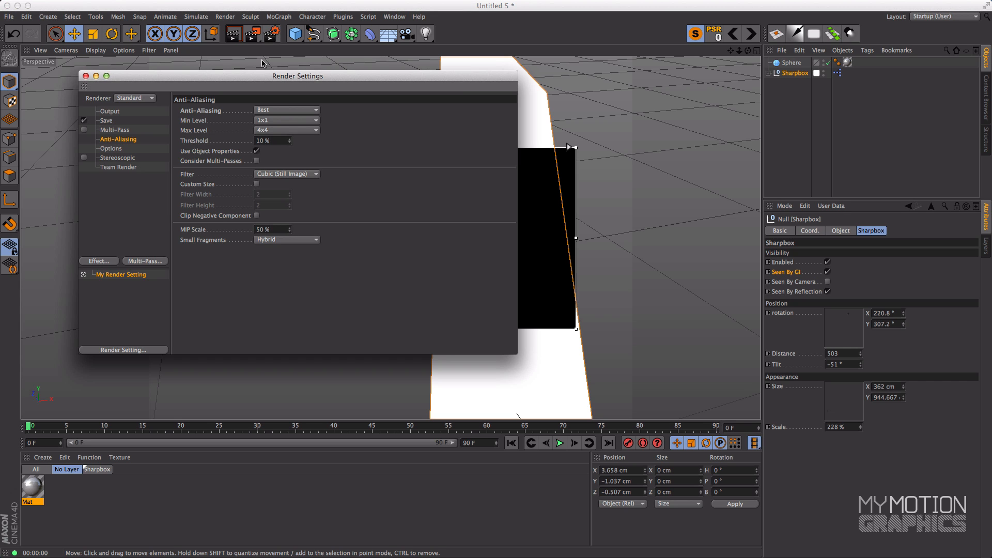
left_click_drag(298, 76, 386, 48)
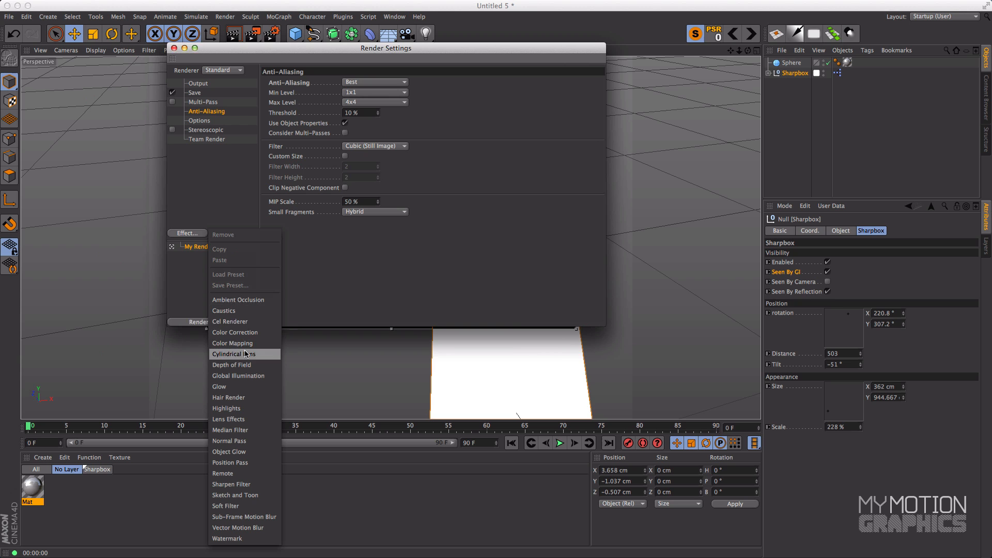
left_click(238, 375)
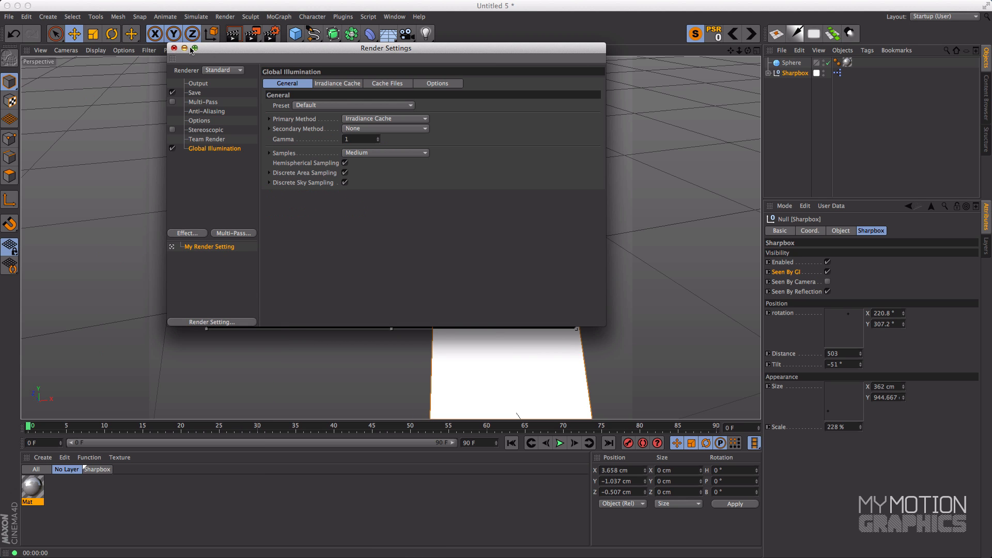
left_click_drag(386, 48, 656, 178)
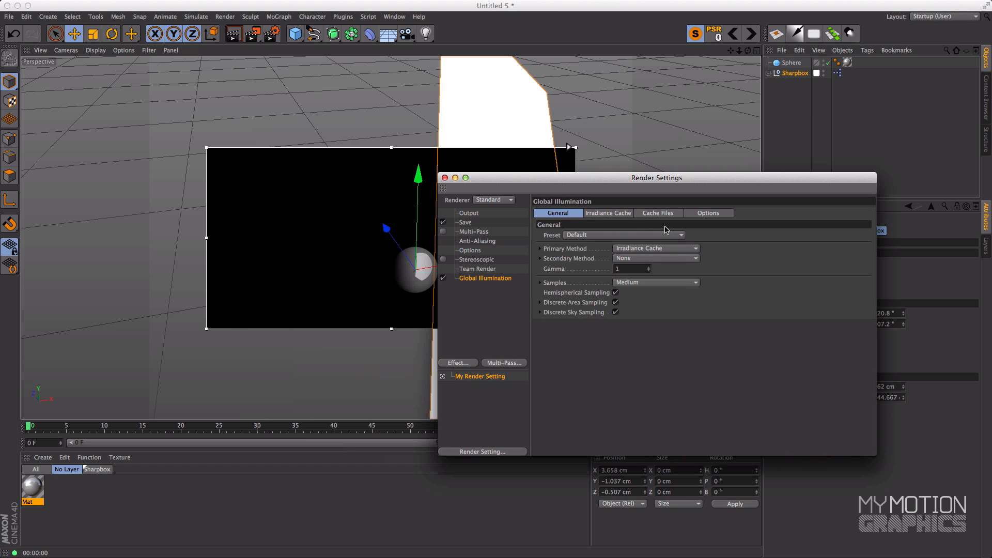
left_click(446, 177)
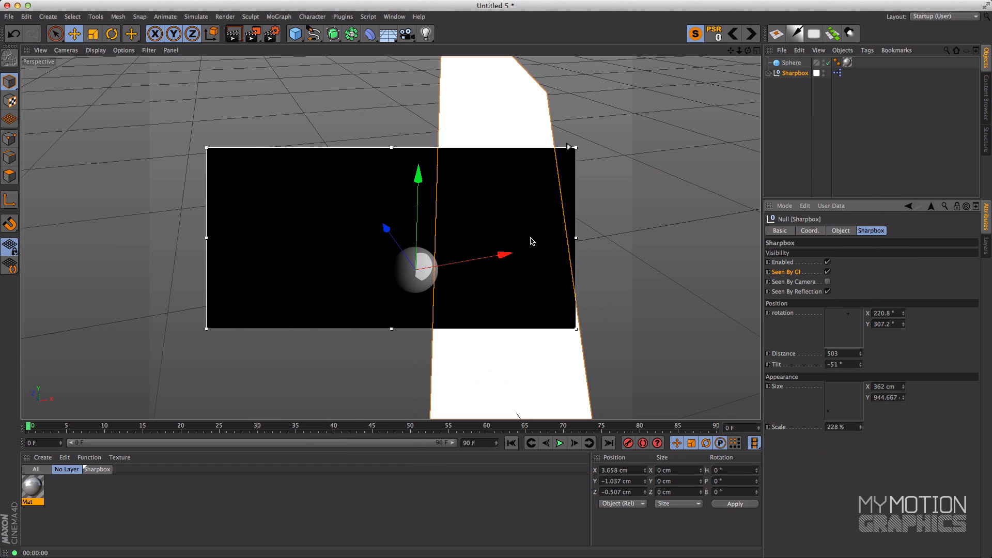
mouse_move(416, 201)
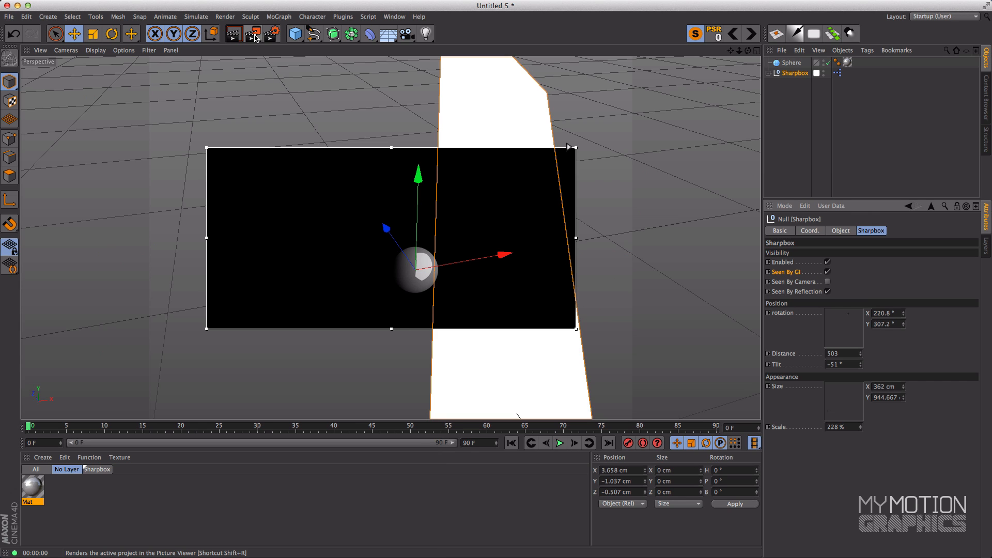
Render a lighting preview and add a Floor object to the scene.
left_click(248, 34)
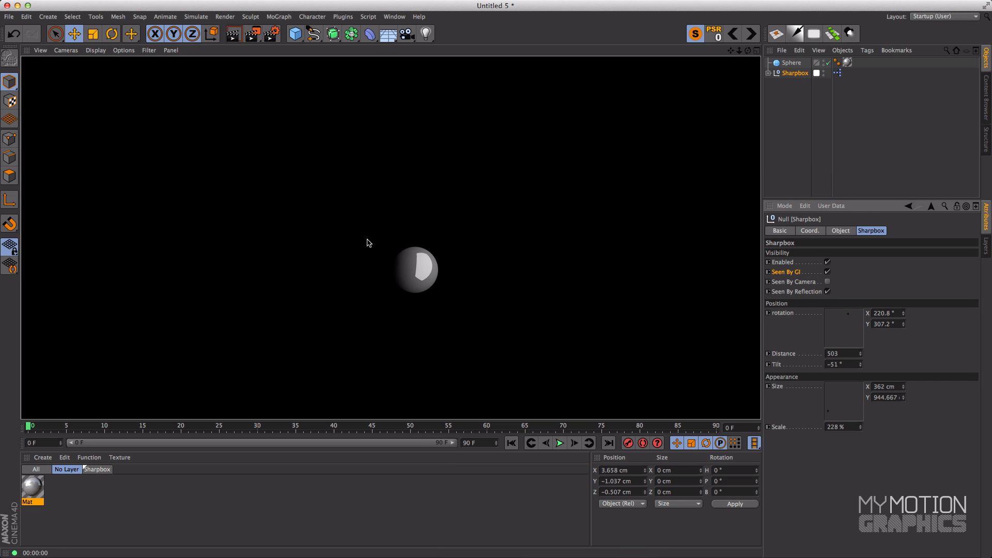
mouse_move(418, 283)
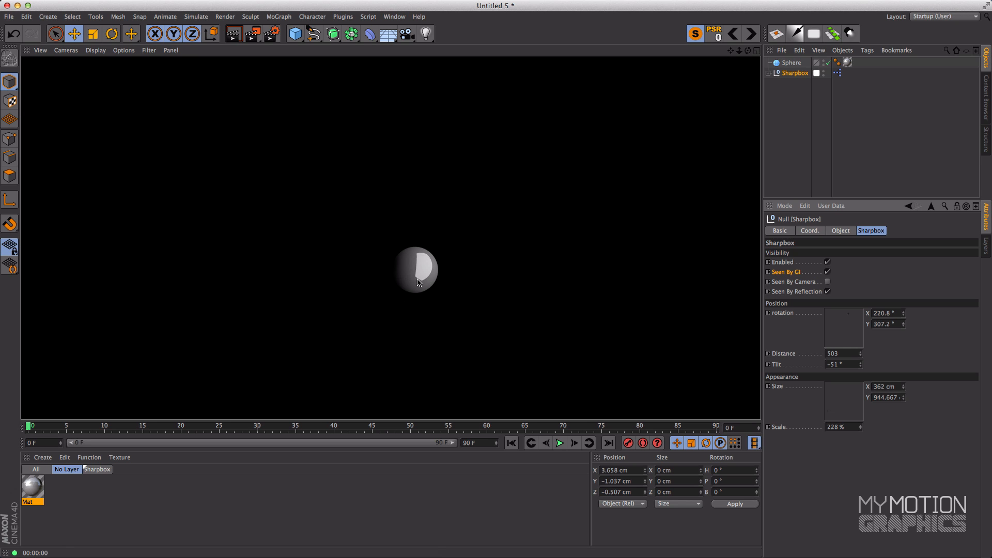
mouse_move(511, 235)
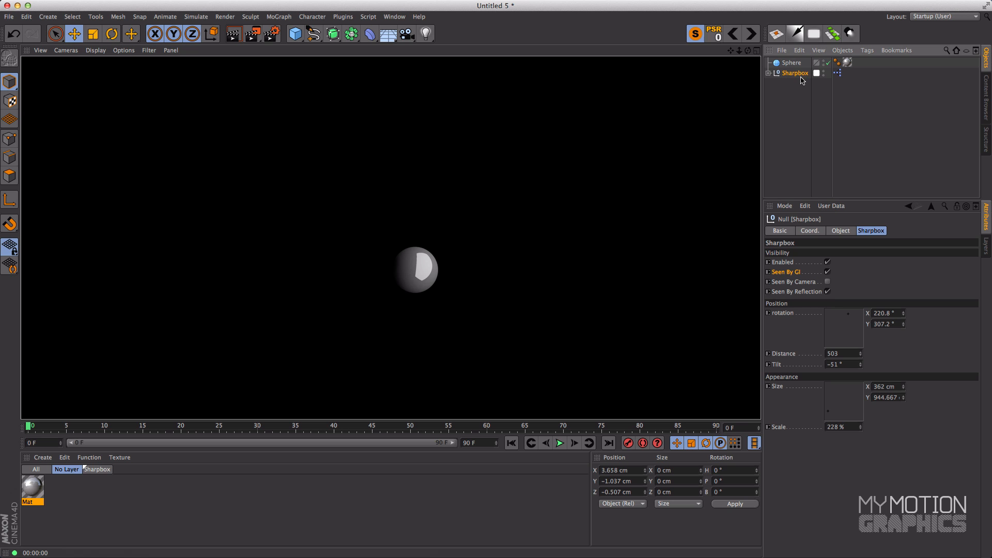
left_click(265, 34)
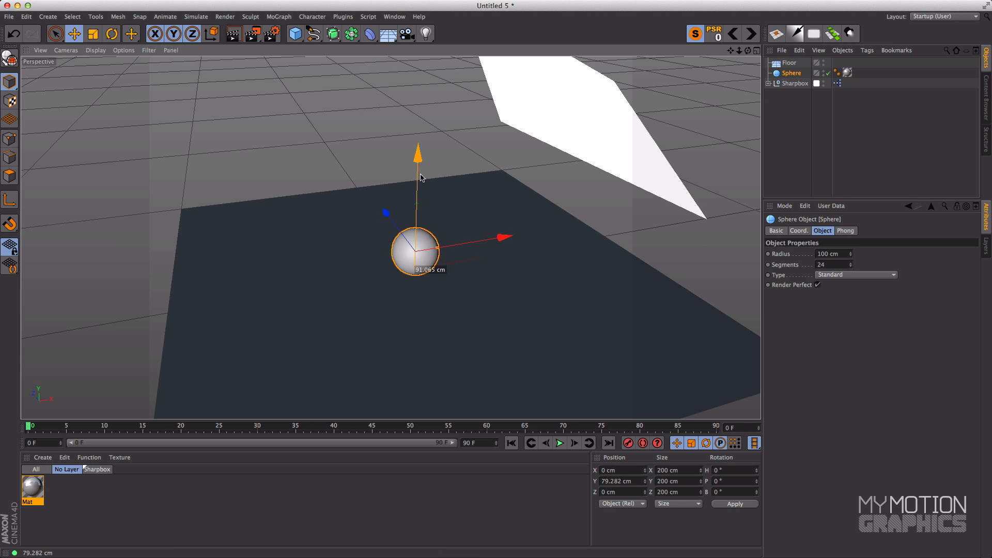
Lower the sphere to about 67.7 cm over the floor.
left_click_drag(418, 152, 418, 190)
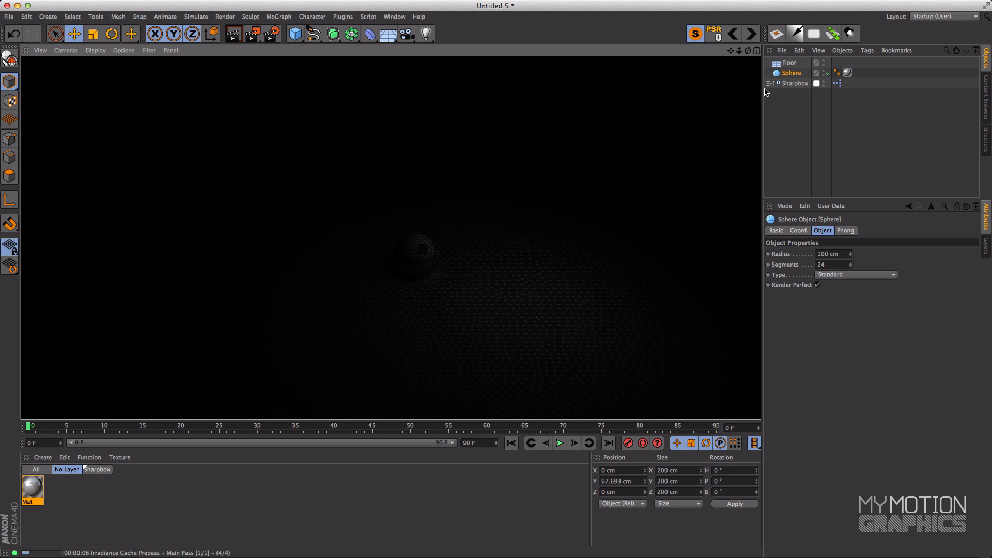
mouse_move(432, 265)
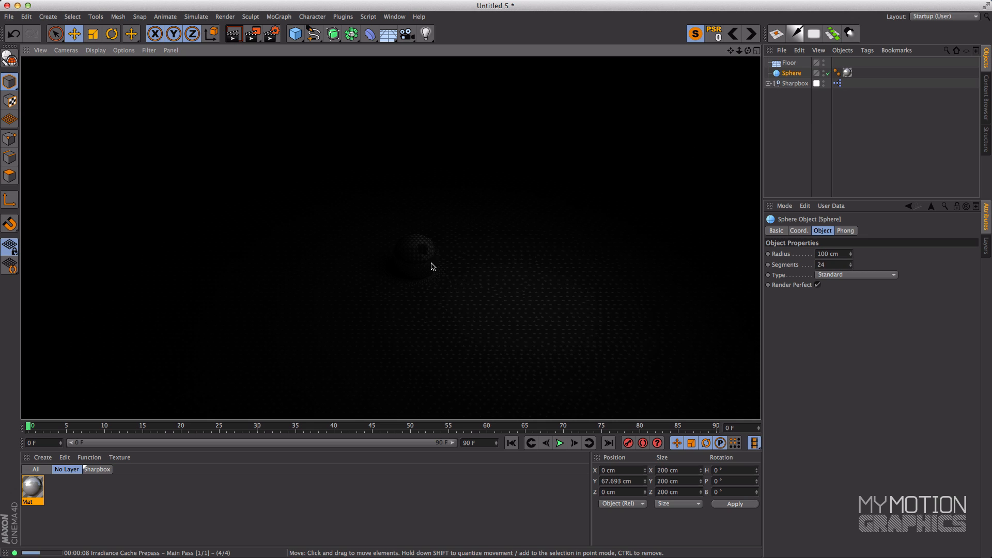
mouse_move(432, 296)
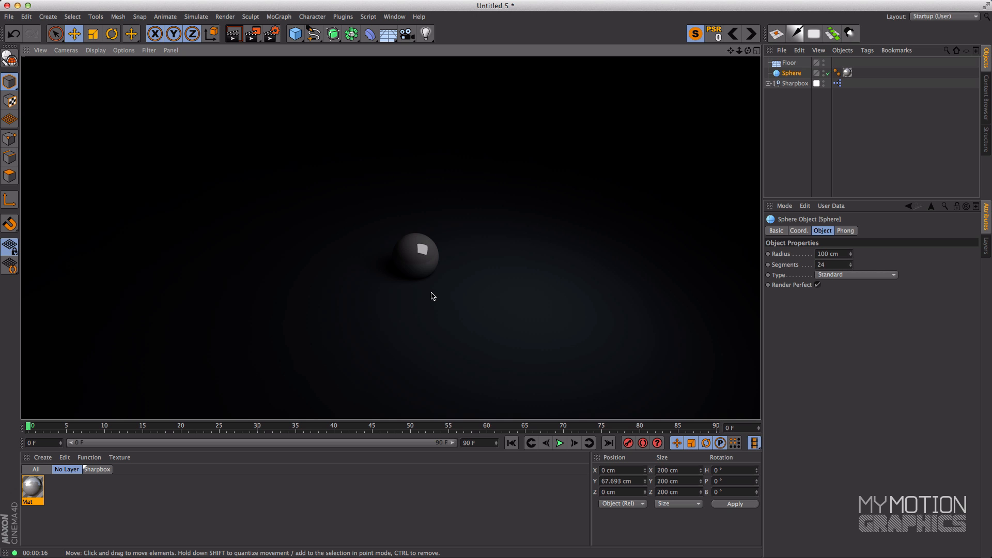
mouse_move(734, 59)
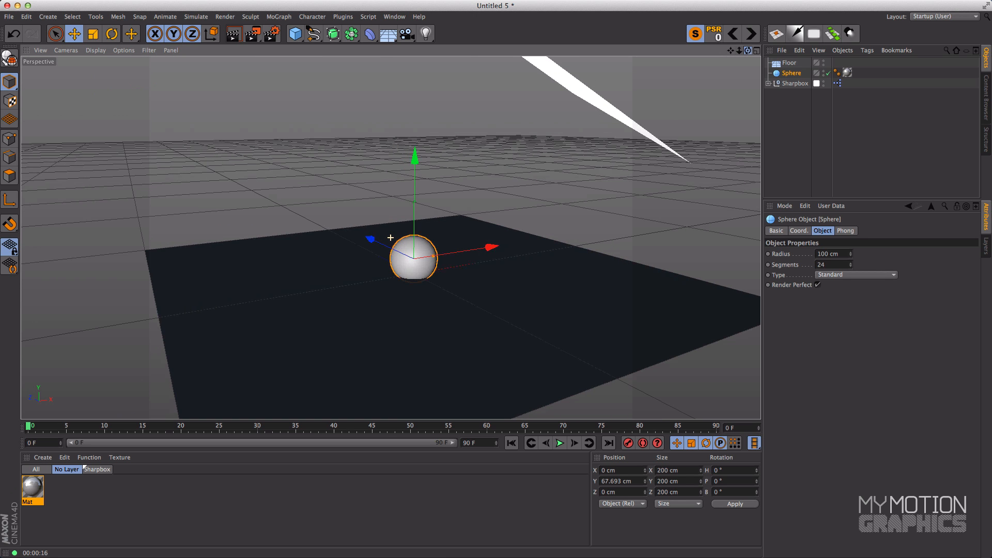
Raise the sphere to about 89.3 cm on Y and show the four-view layout.
left_click_drag(414, 158, 415, 142)
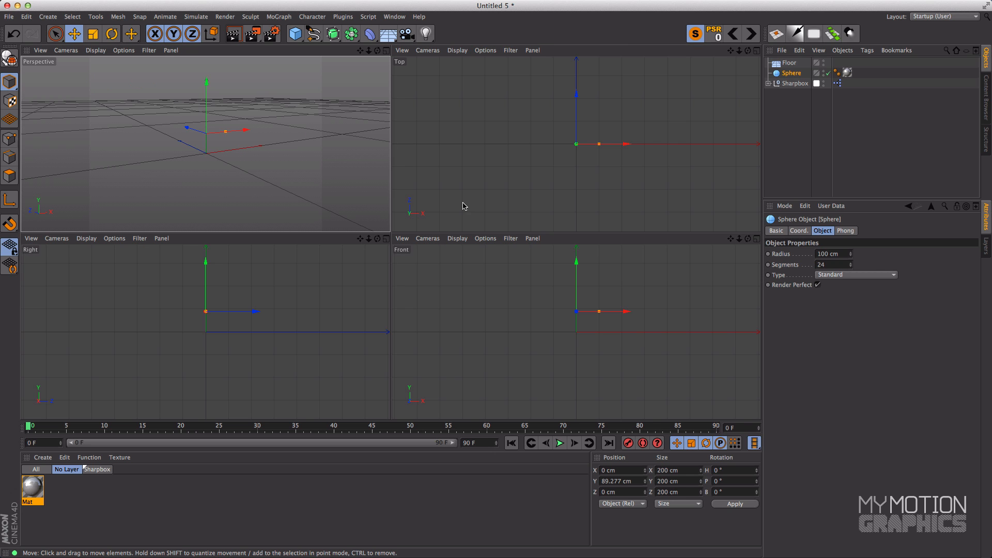
left_click(792, 73)
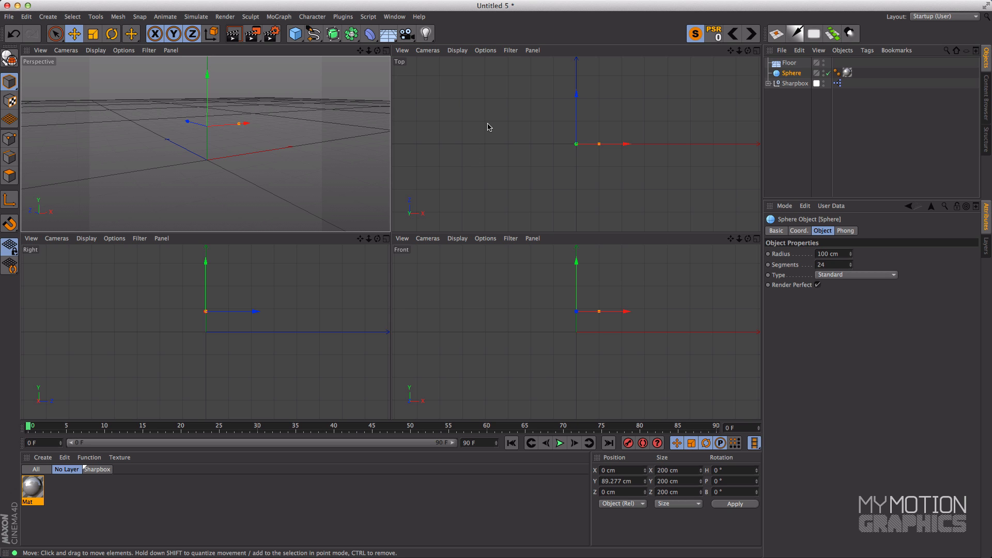
Return to the single Perspective view and render the glossy sphere close-up.
left_click(792, 73)
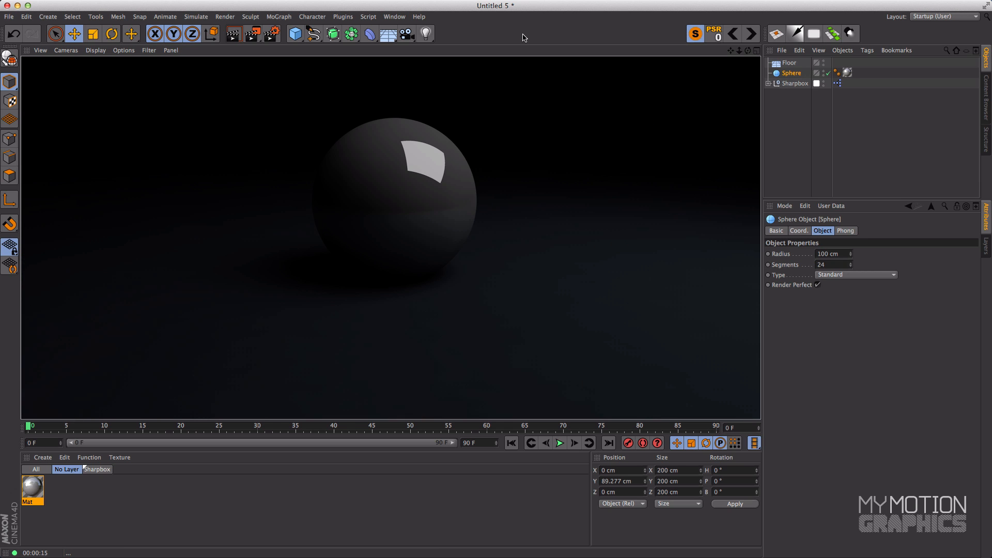
left_click(750, 33)
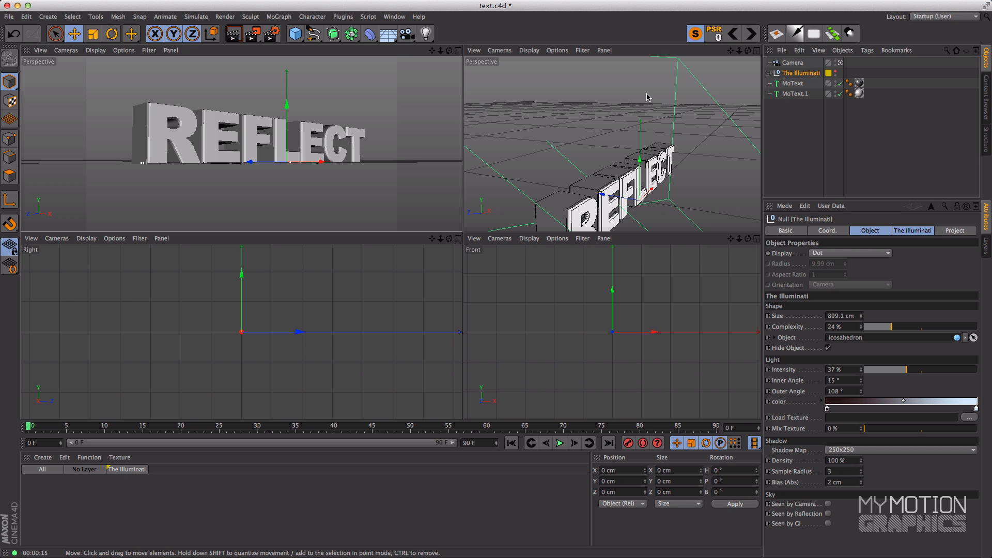
Select the MoText.1 text object, then The Illuminati light rig, to inspect them.
left_click(793, 82)
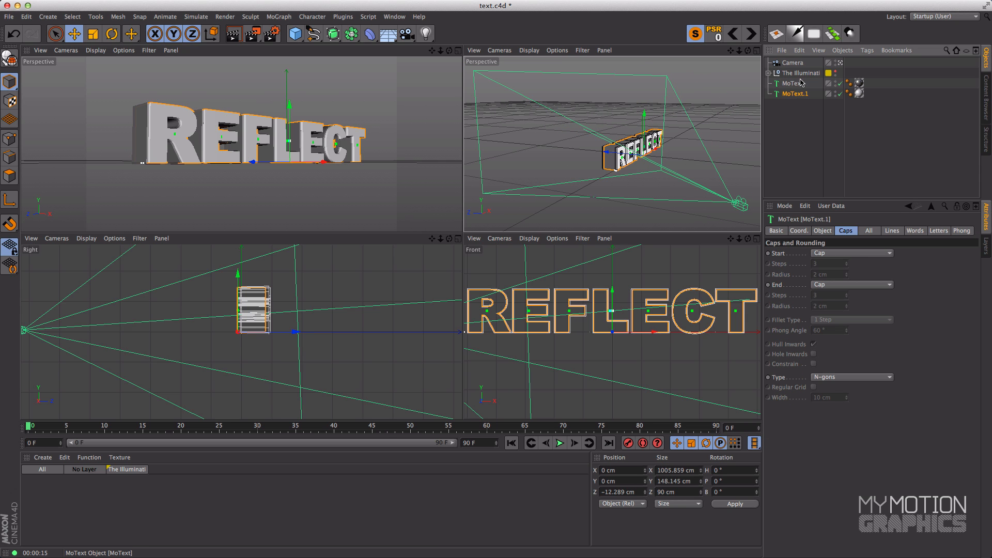
left_click(799, 73)
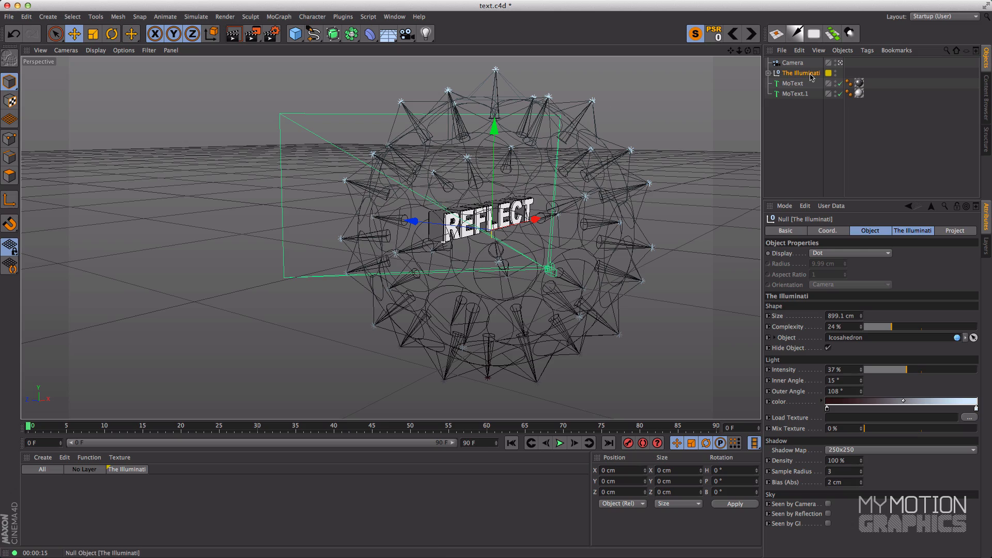
mouse_move(812, 76)
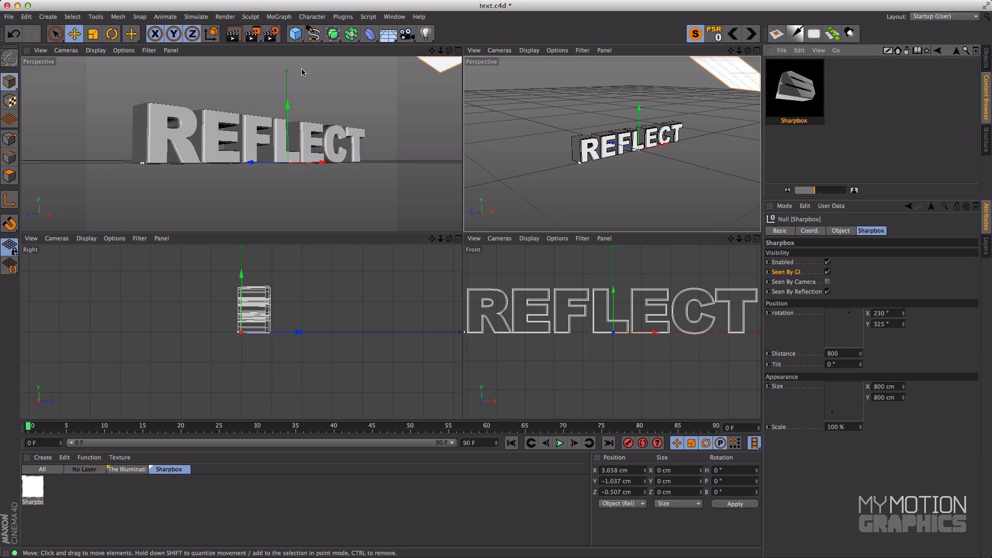
Deselect the Sharpbox and start an Interactive Render Region over the REFLECT text.
left_click(251, 33)
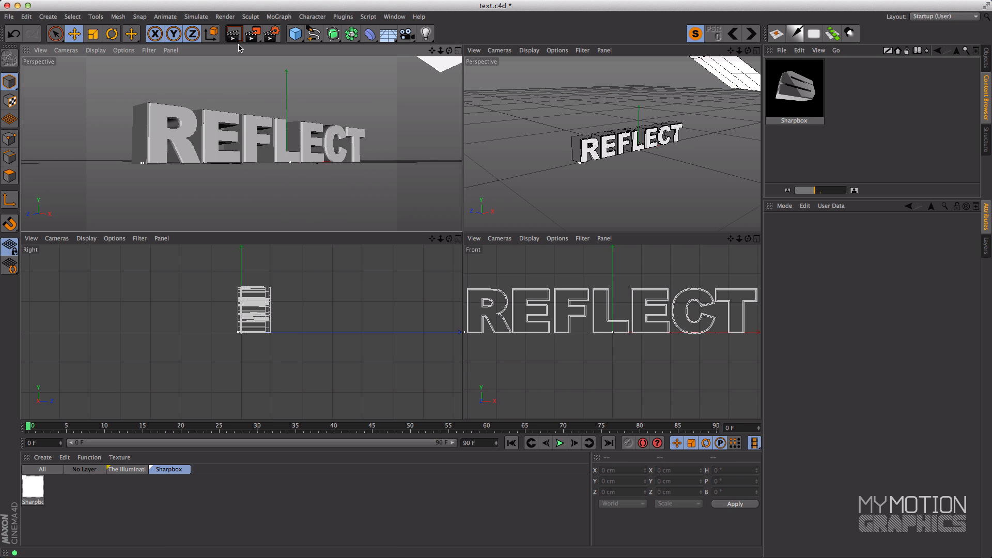
left_click(253, 33)
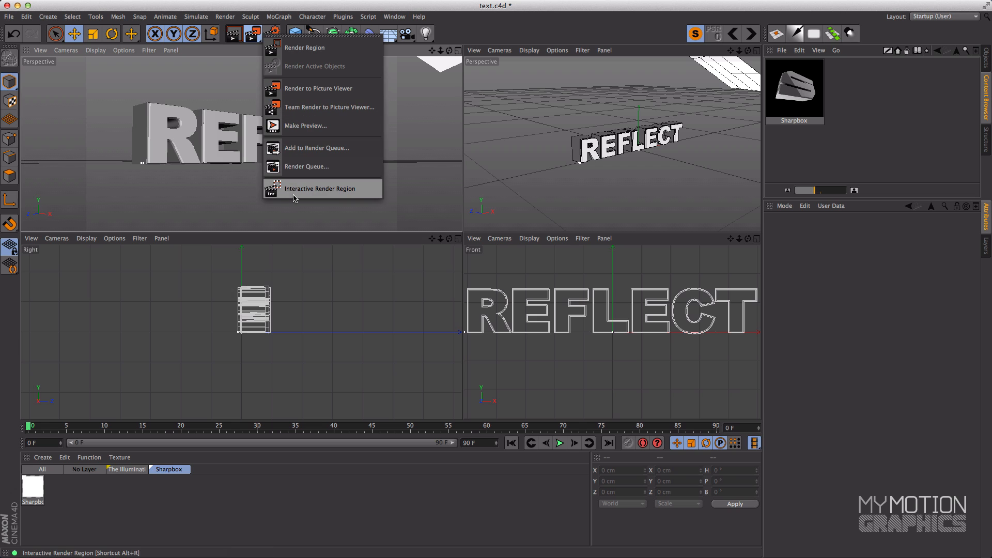
left_click(320, 189)
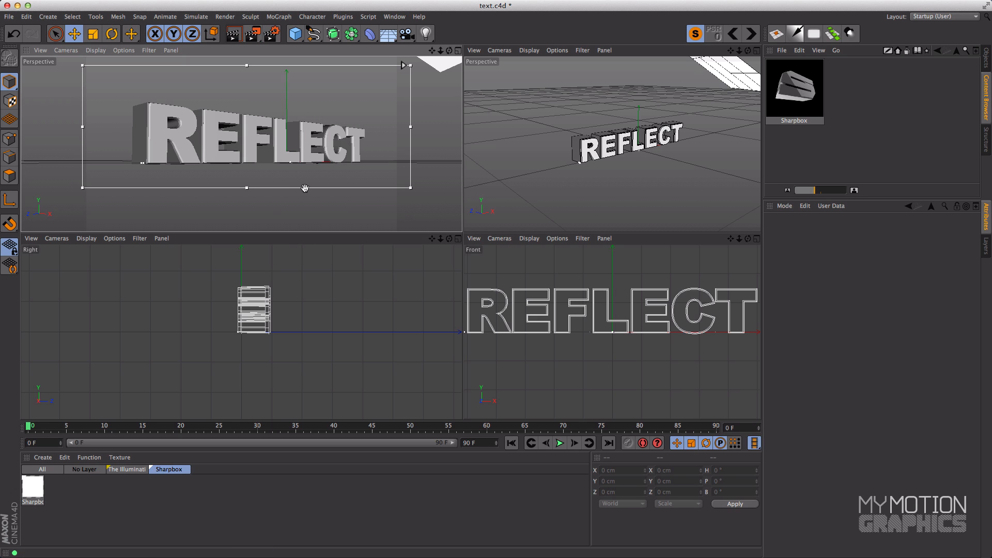
left_click(253, 34)
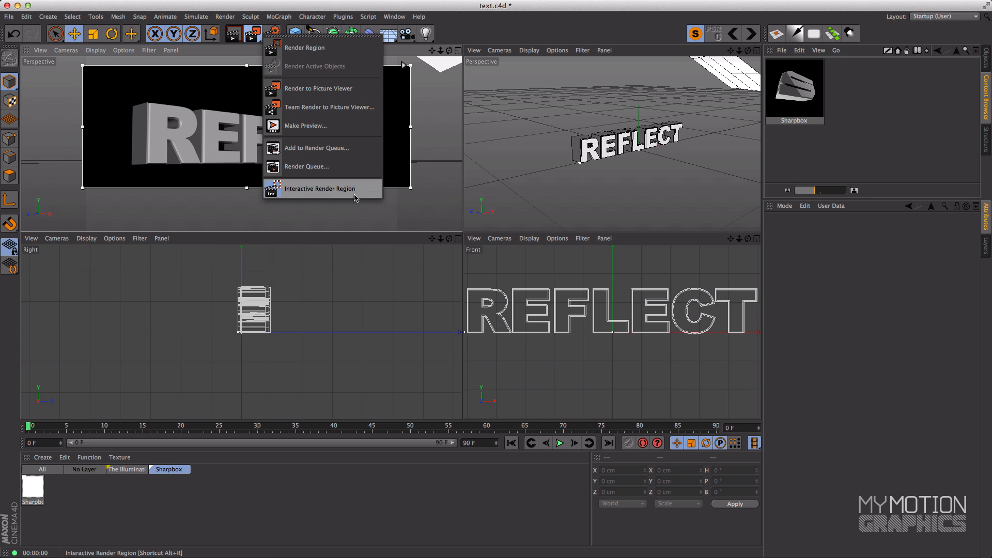
left_click(319, 189)
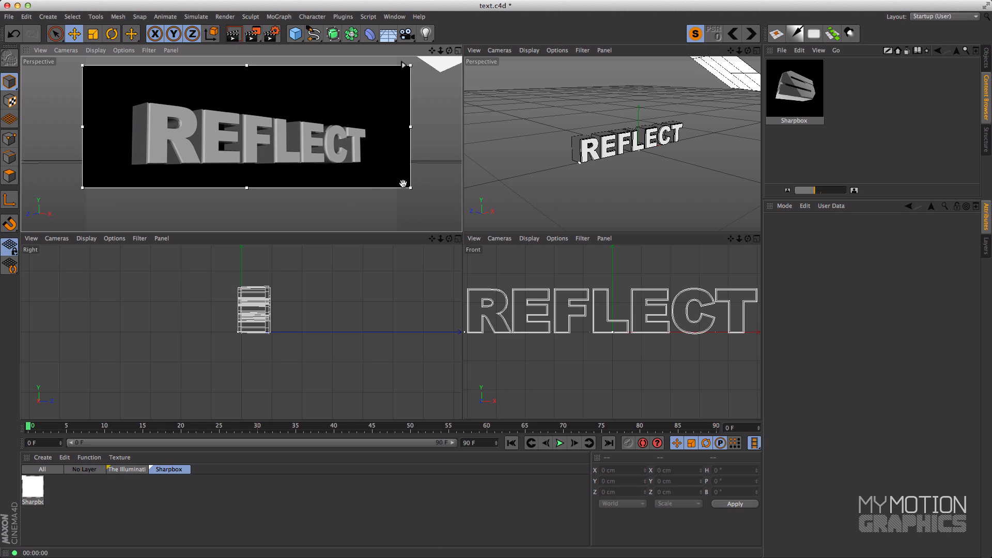
mouse_move(321, 146)
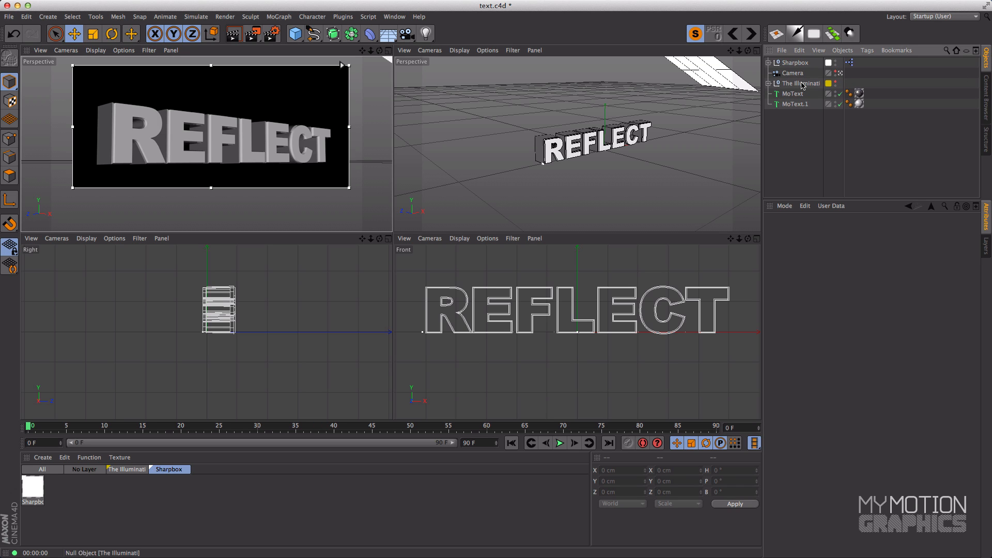
mouse_move(408, 96)
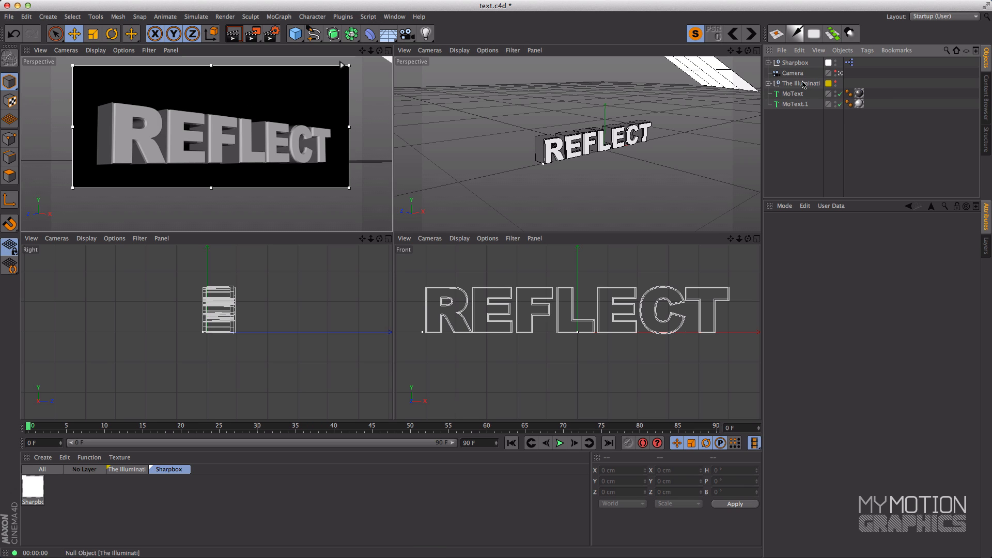
left_click(802, 83)
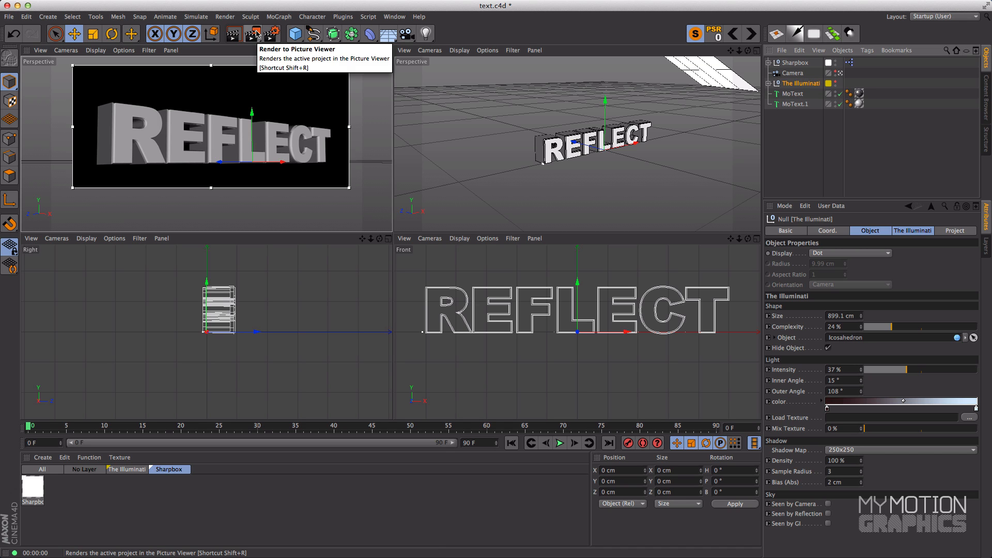
left_click(254, 34)
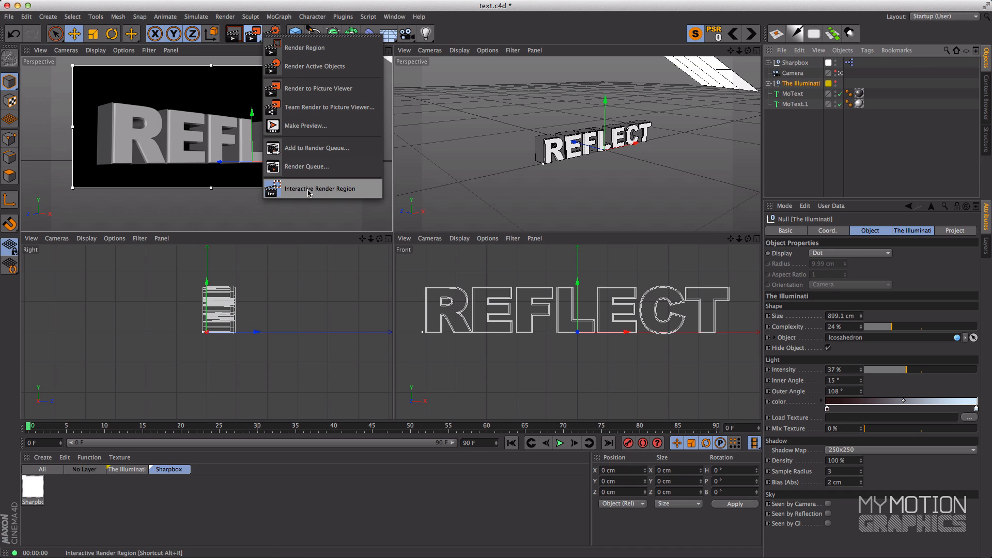
mouse_move(319, 194)
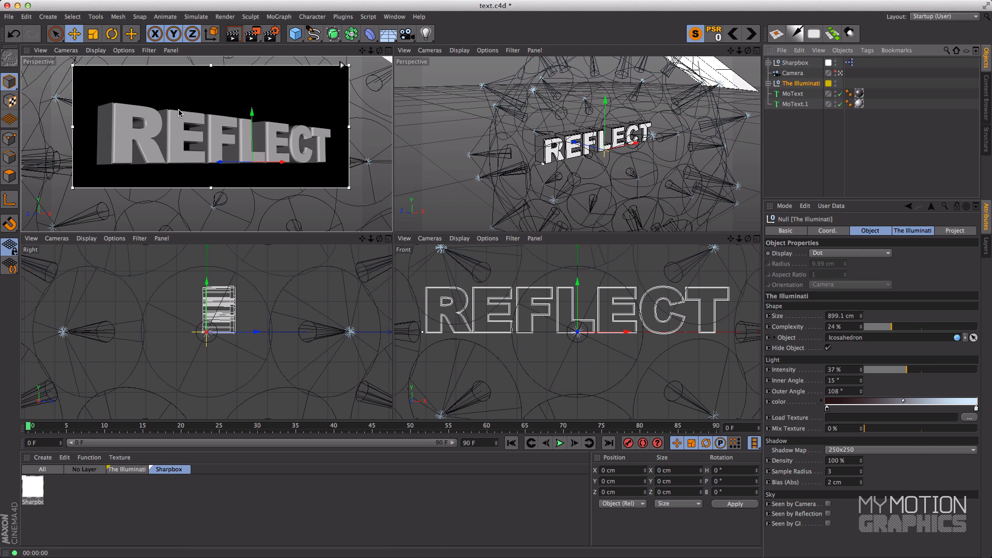
mouse_move(235, 34)
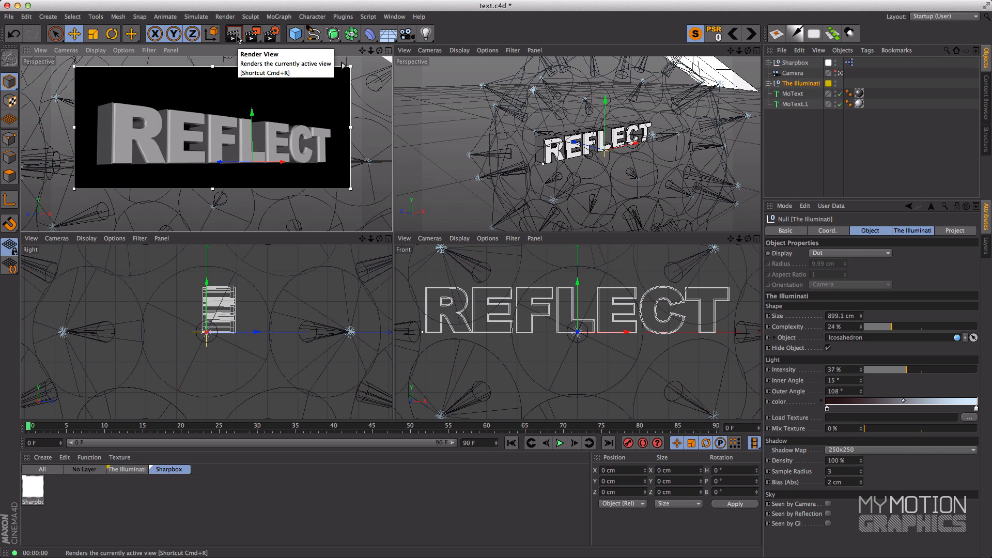
left_click(234, 33)
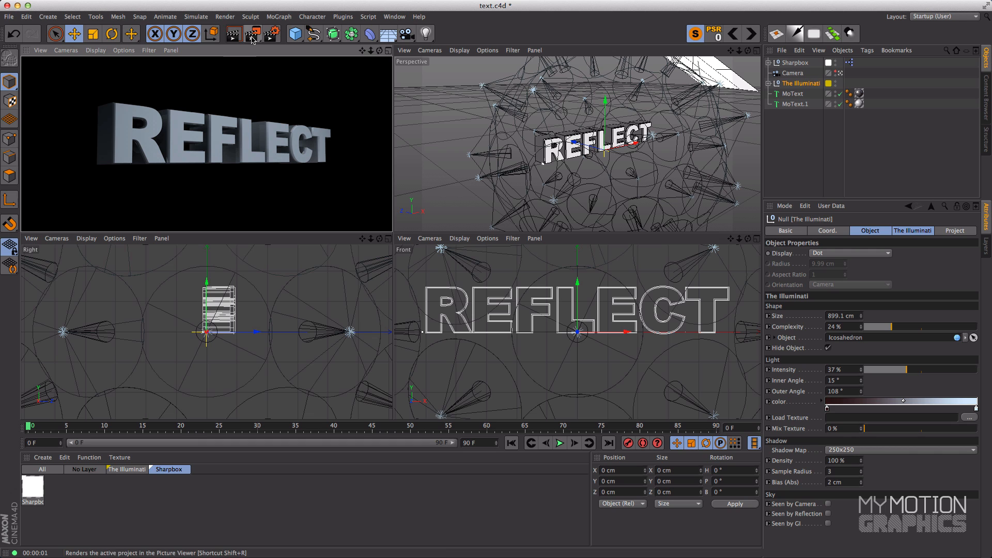
mouse_move(234, 34)
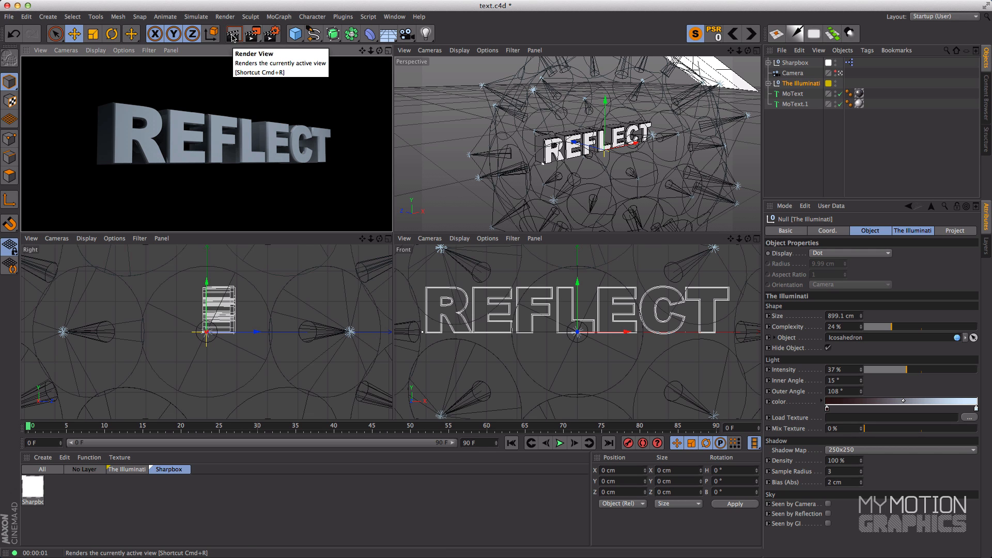
mouse_move(125, 129)
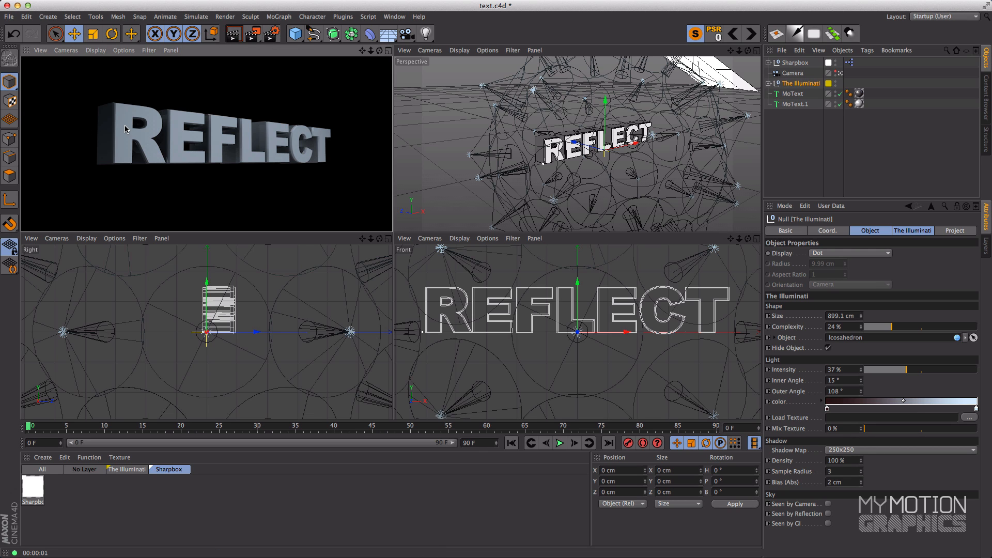
mouse_move(356, 140)
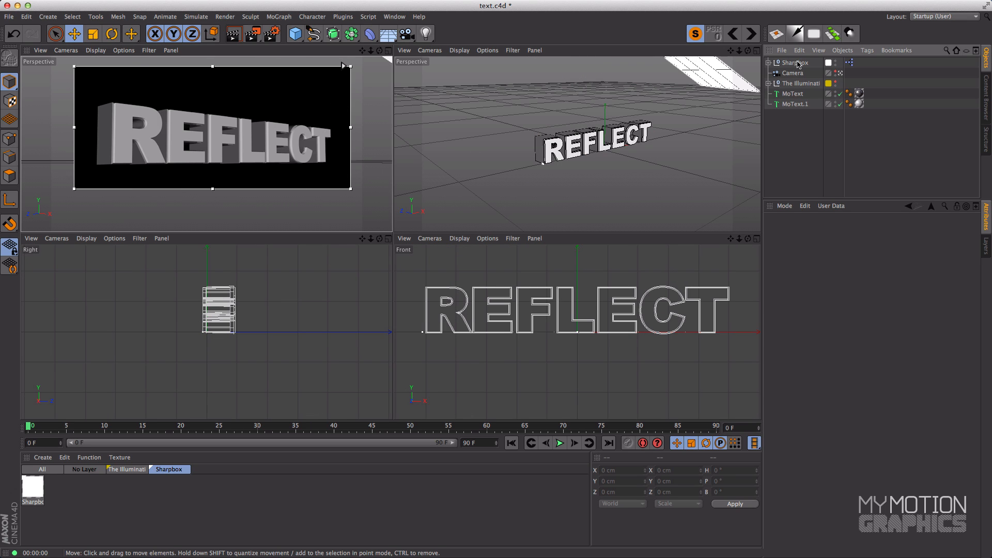
Select the Sharpbox panel and aim its rotation to 192° by 297.6°.
left_click(795, 62)
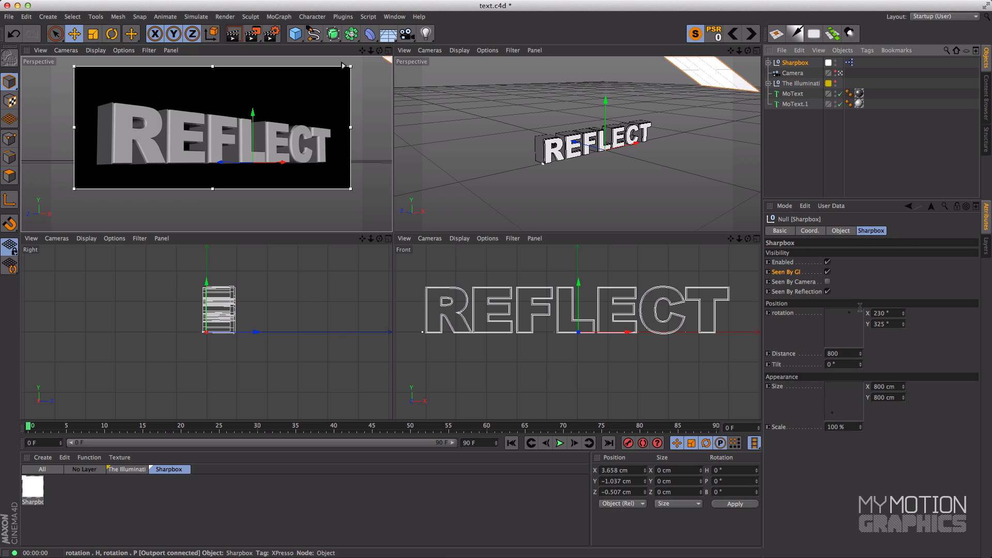
mouse_move(778, 177)
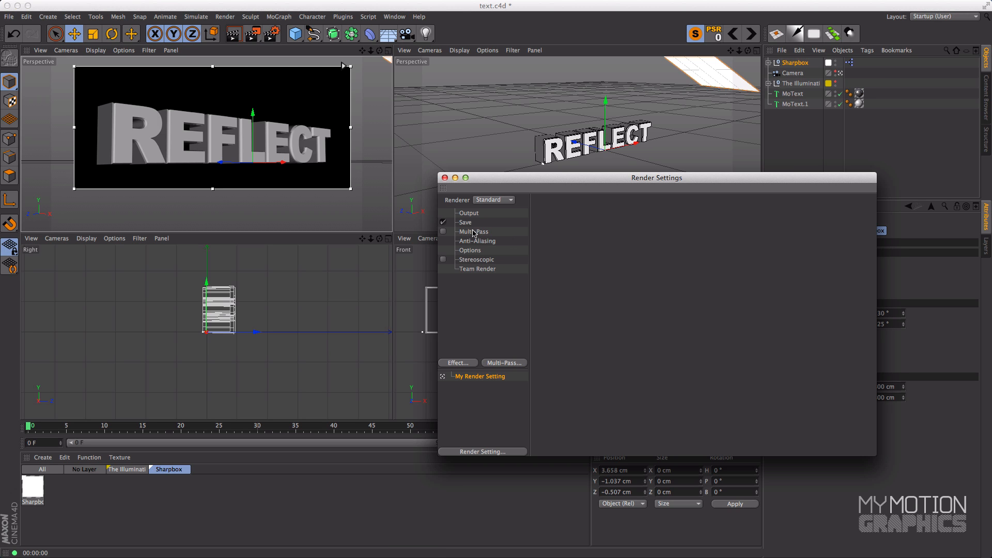
left_click(477, 241)
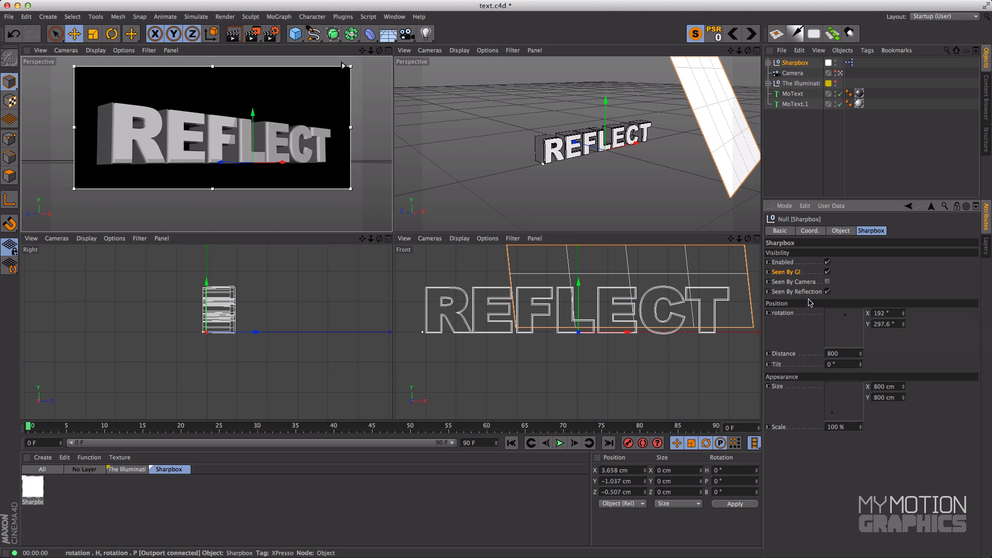
mouse_move(251, 111)
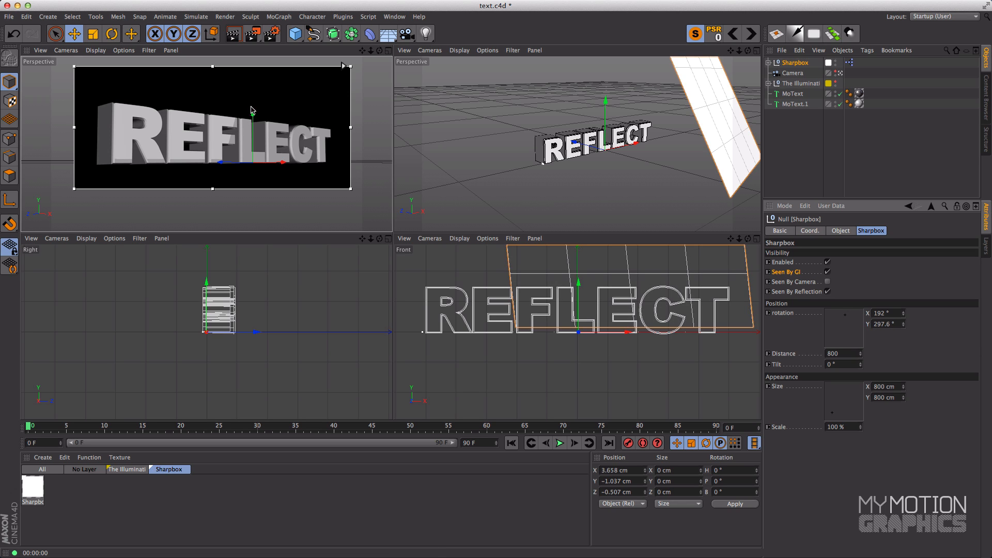
mouse_move(179, 101)
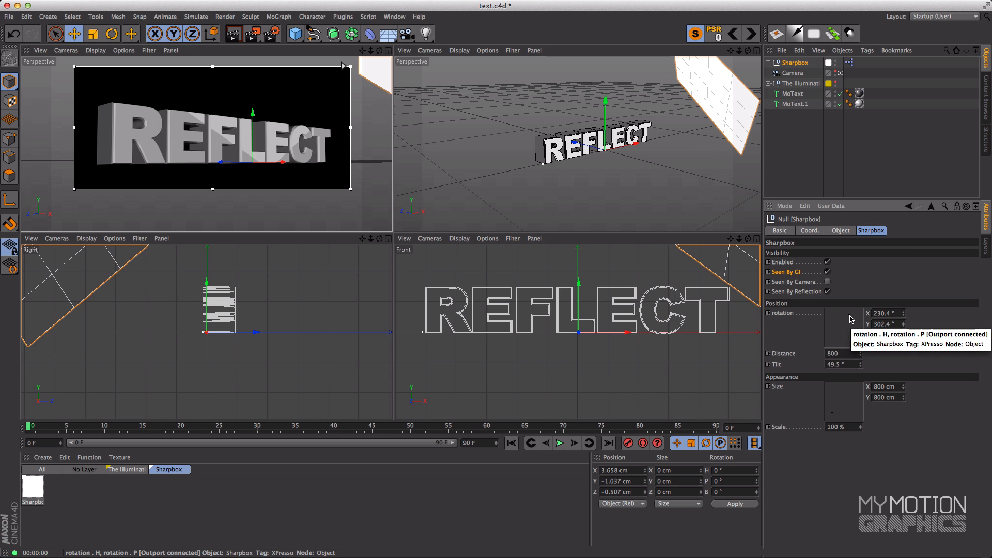
mouse_move(347, 143)
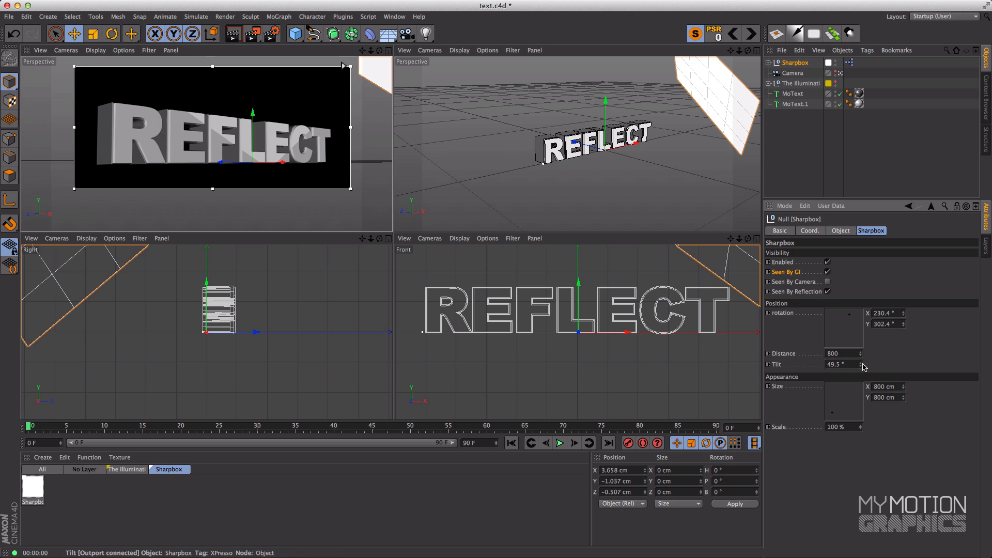
Drag the Sharpbox Tilt value up in stages to about 66°.
left_click_drag(863, 364, 863, 356)
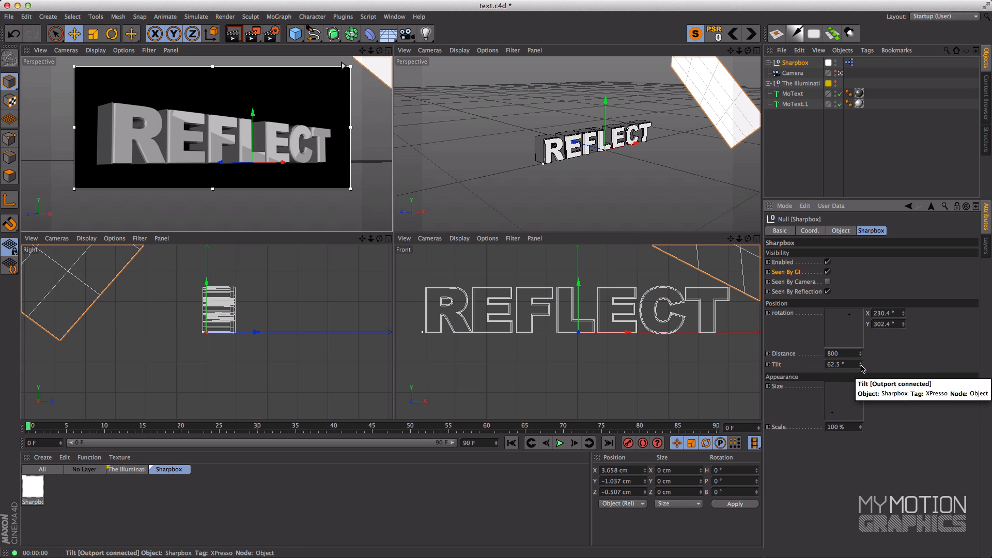
left_click_drag(851, 364, 862, 364)
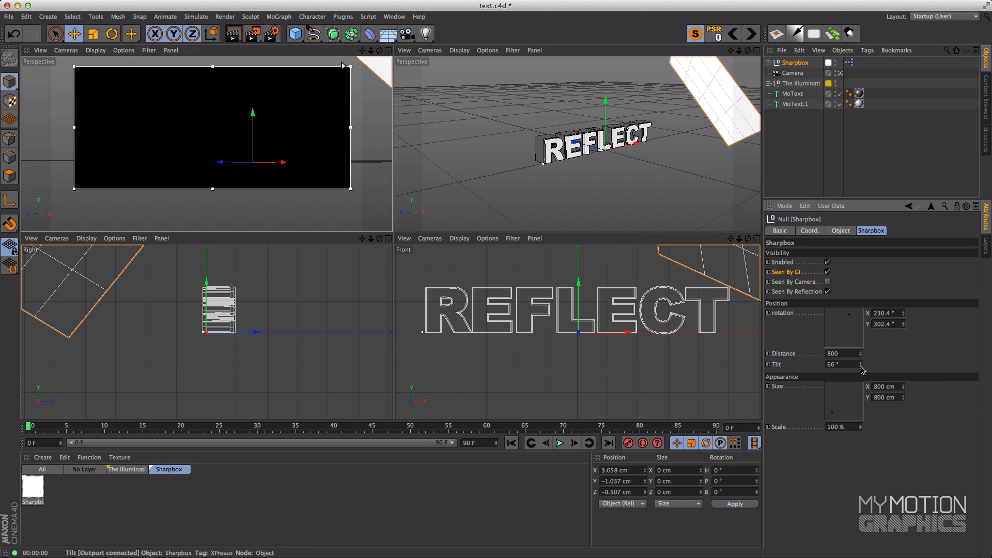
left_click_drag(860, 364, 861, 360)
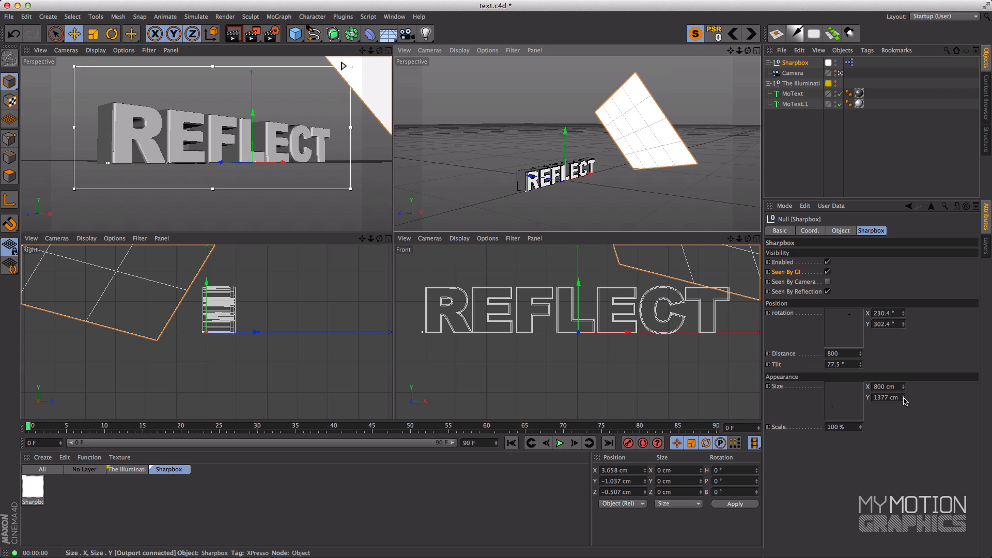
Drag the Sharpbox Size Y field up to 1525 cm.
left_click_drag(884, 397, 900, 402)
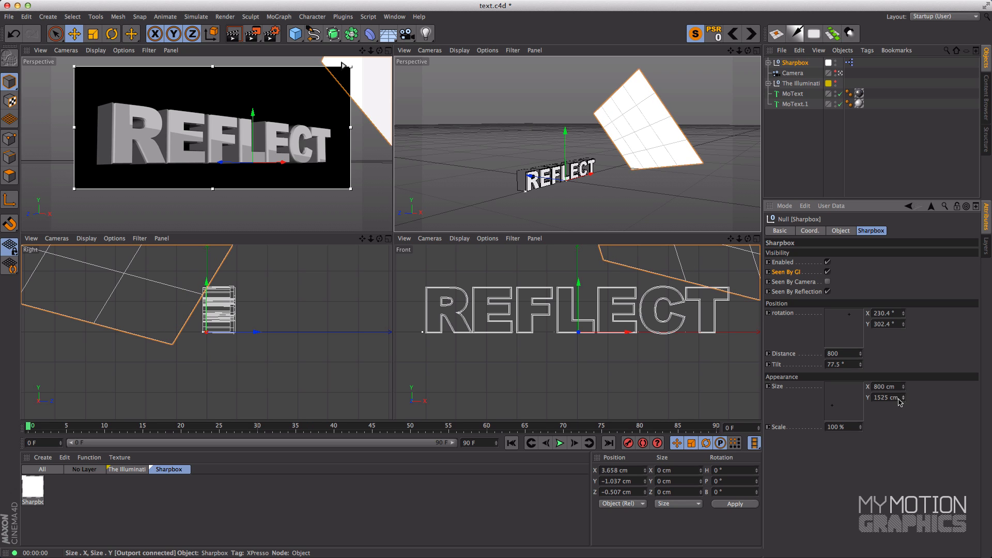
mouse_move(382, 202)
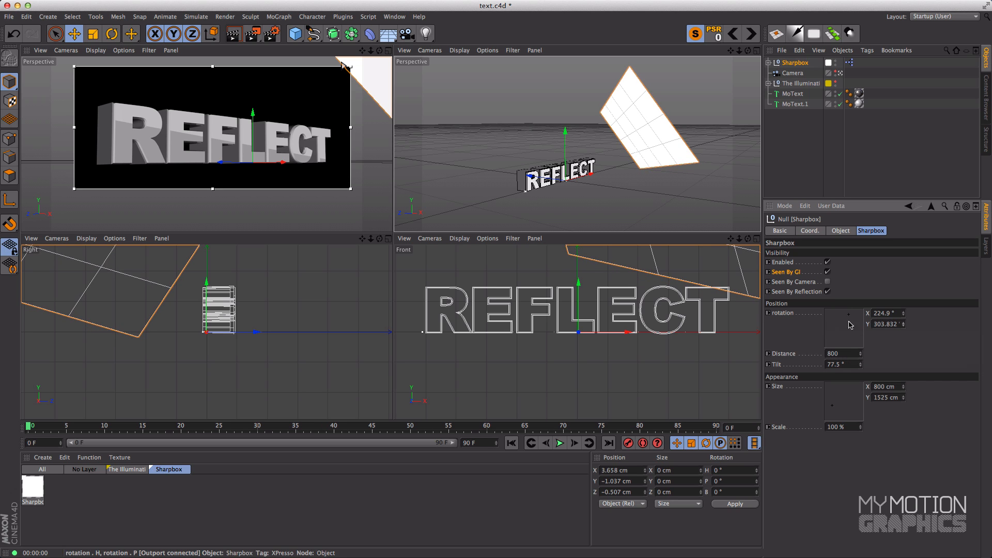
mouse_move(895, 331)
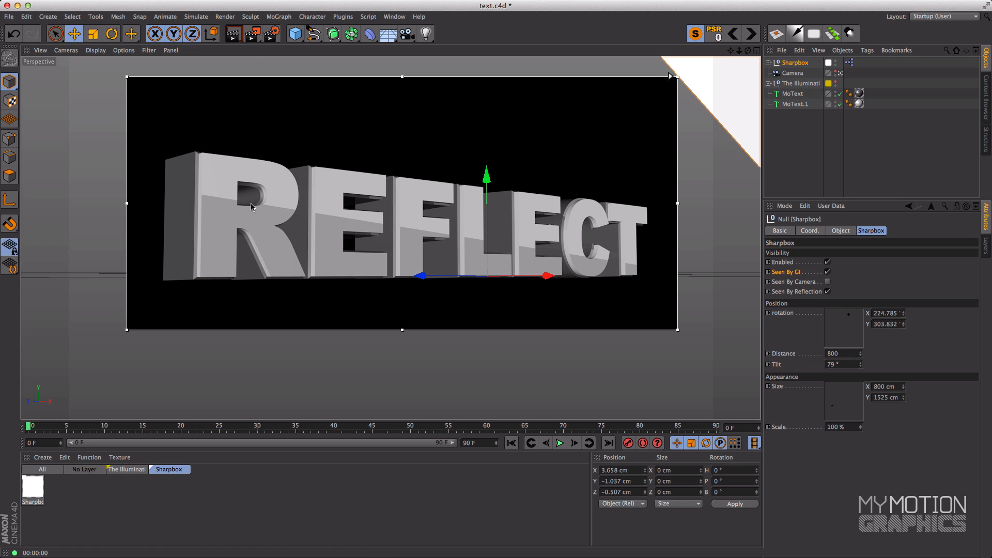
mouse_move(649, 259)
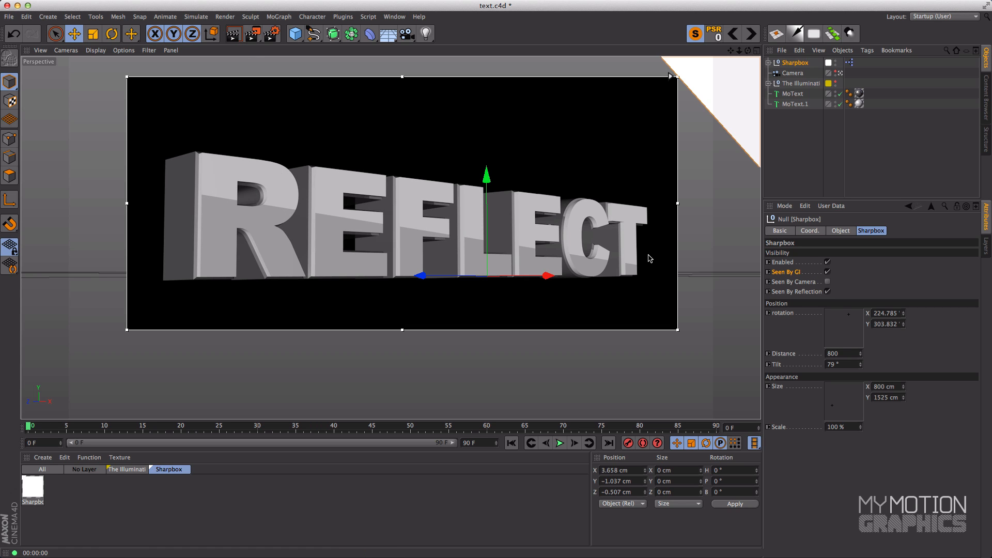
Open the Render options dropdown to preview the reflection on the letters.
left_click(251, 34)
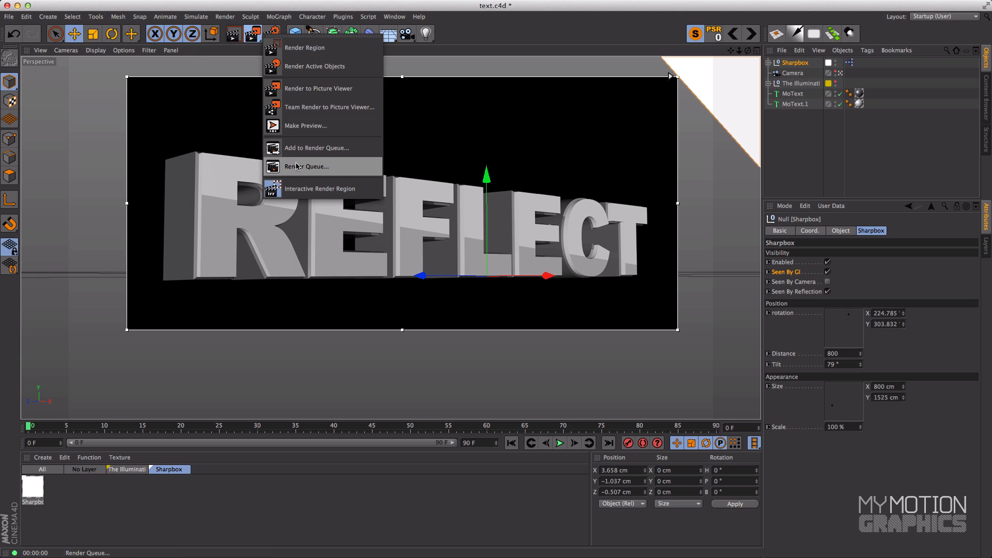